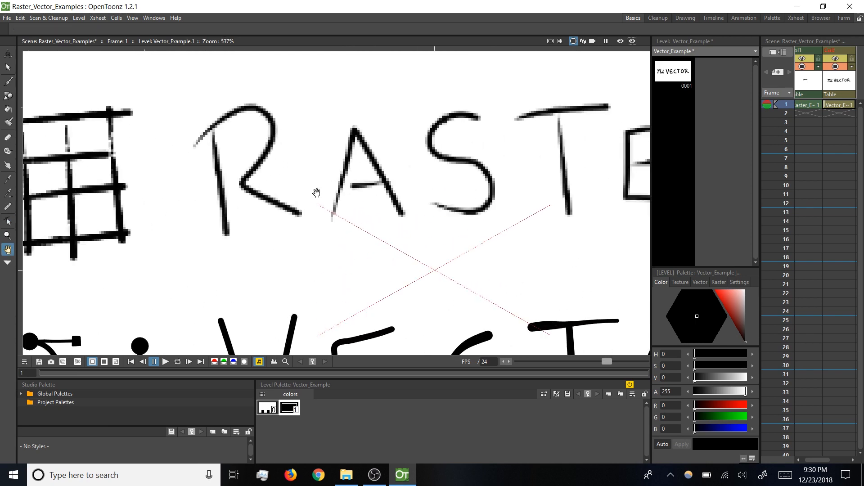
# Step: Pan across the raster and vector lettering examples
pyautogui.moveTo(316, 192); pyautogui.dragTo(307, 112)
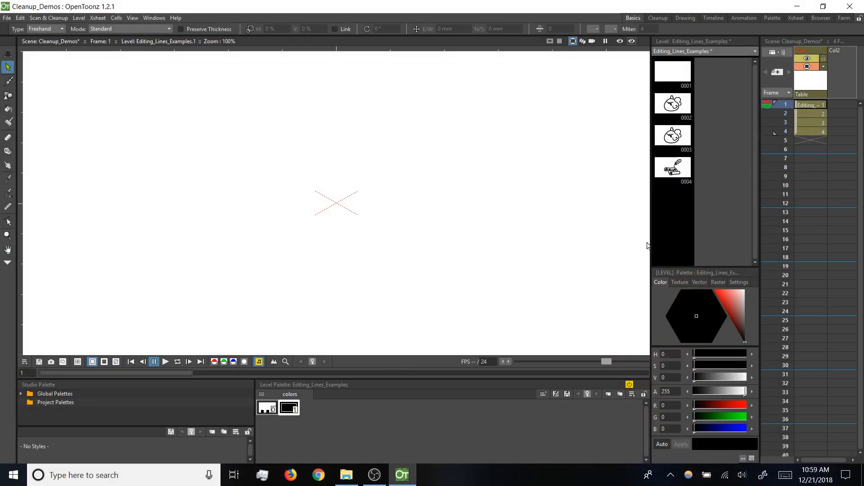
pyautogui.moveTo(680, 183)
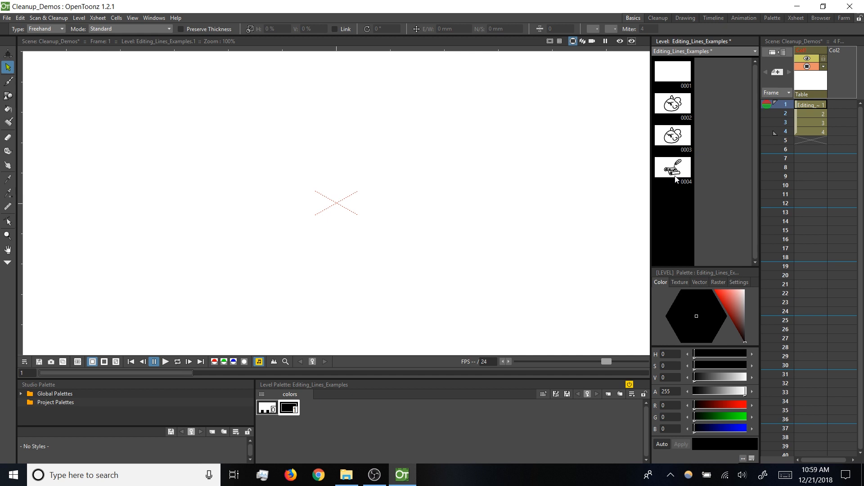
pyautogui.moveTo(312, 188)
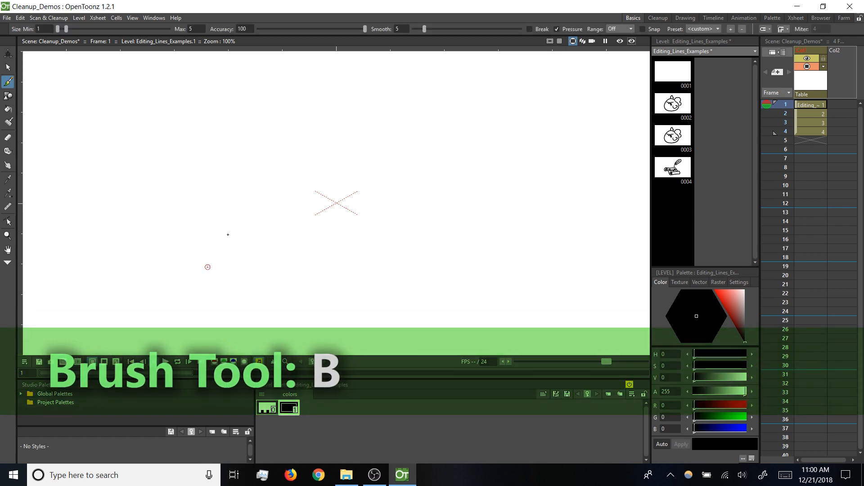
# Step: Draw one curved brush stroke across the blank first drawing
pyautogui.moveTo(208, 265); pyautogui.dragTo(456, 133)
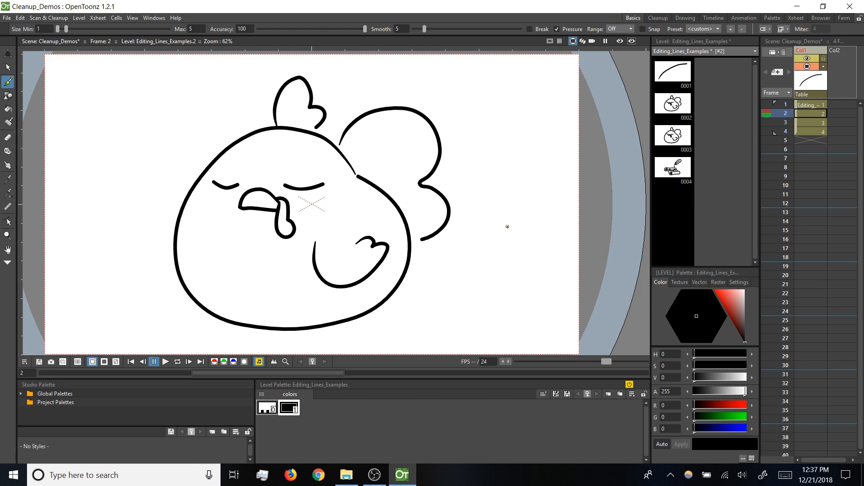
# Step: Select all the chicken's strokes and drag the bounding box to squash and shrink it
pyautogui.press('s')
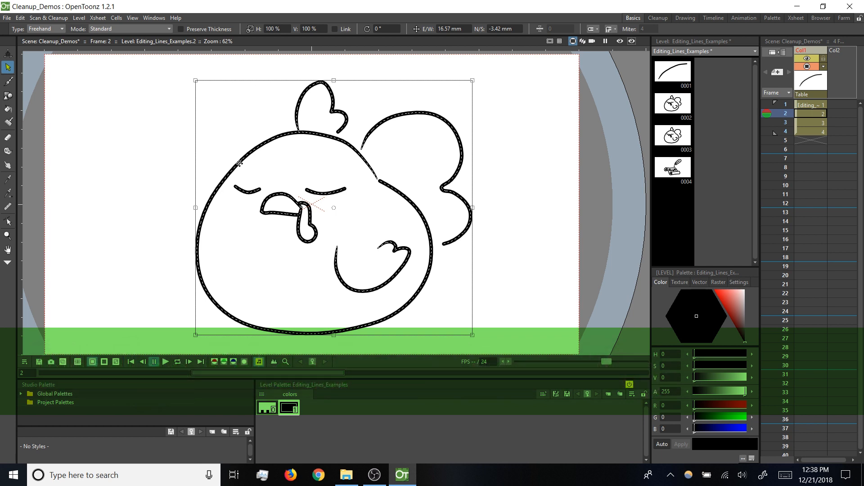
pyautogui.press('ctrl+Right')
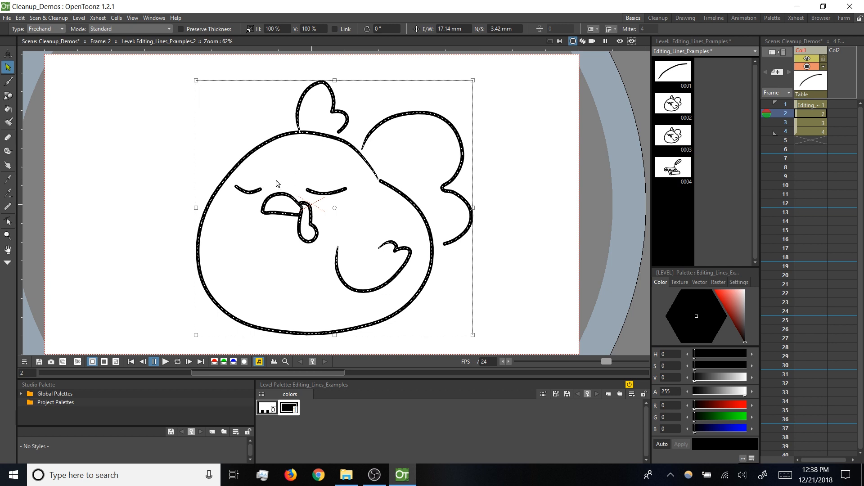
pyautogui.moveTo(478, 179)
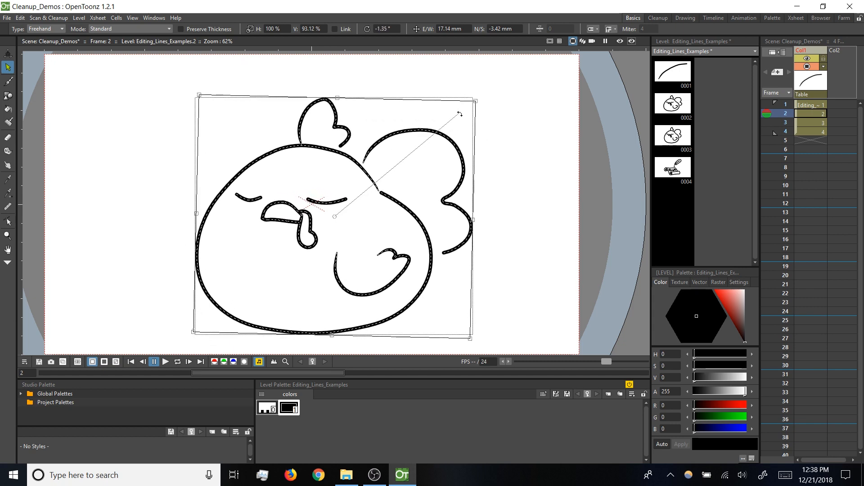
pyautogui.moveTo(459, 113); pyautogui.dragTo(451, 93)
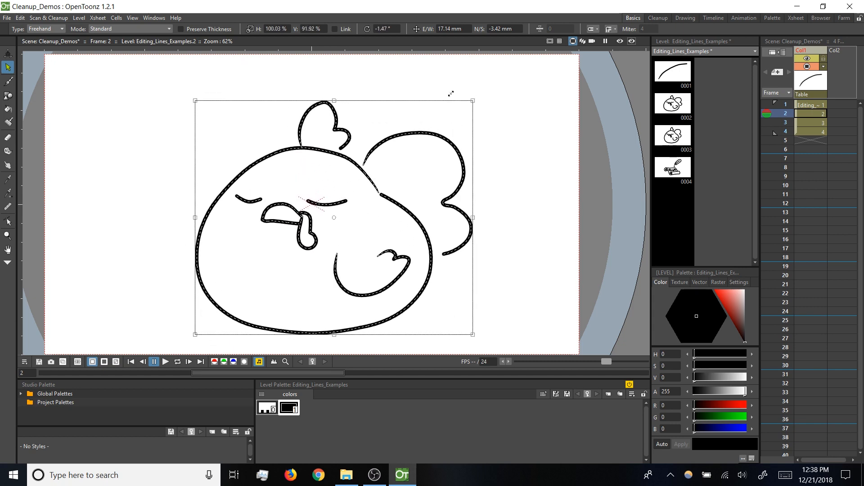
pyautogui.moveTo(472, 100); pyautogui.dragTo(460, 105)
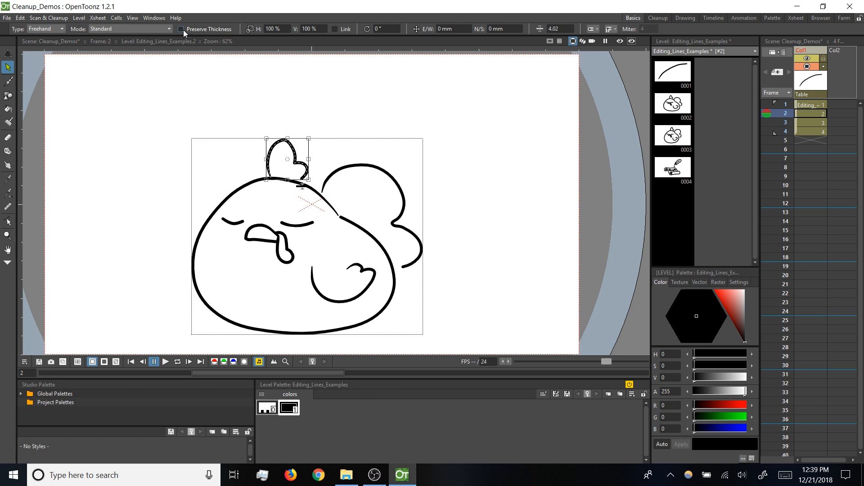
# Step: Scale the chicken with Preserve Thickness on, then set the head outline thickness to 0
pyautogui.click(183, 29)
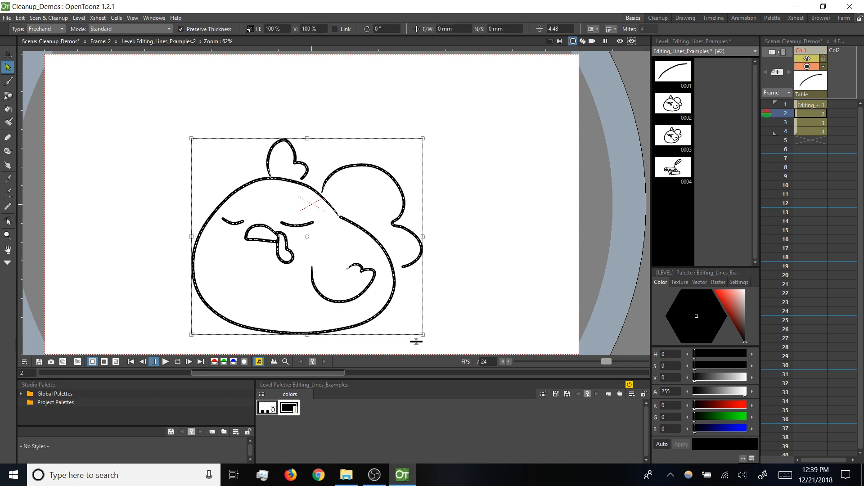
pyautogui.moveTo(422, 334); pyautogui.dragTo(331, 333)
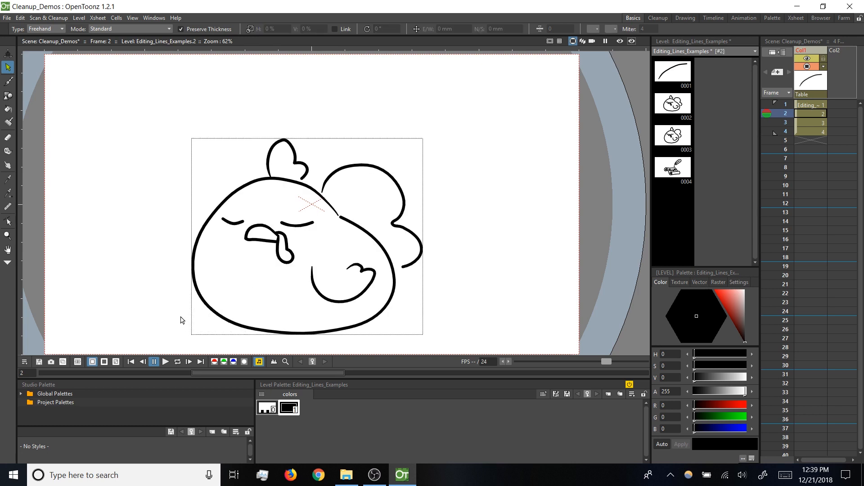
pyautogui.click(183, 29)
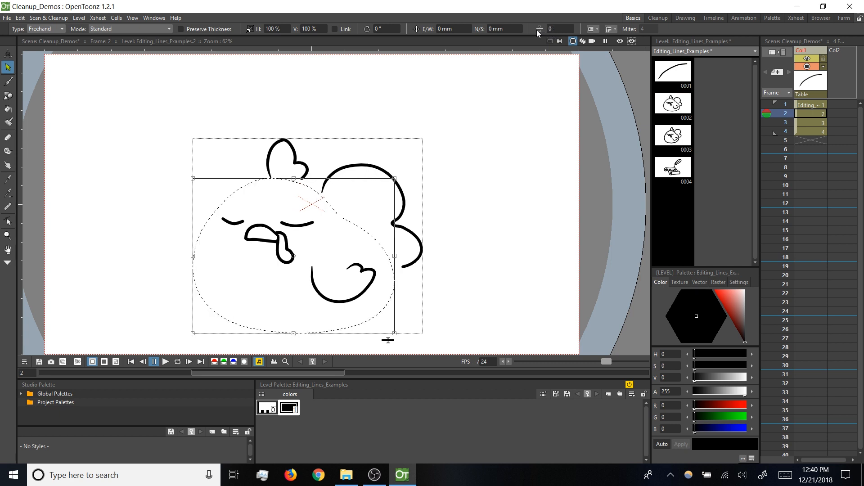
pyautogui.click(541, 28)
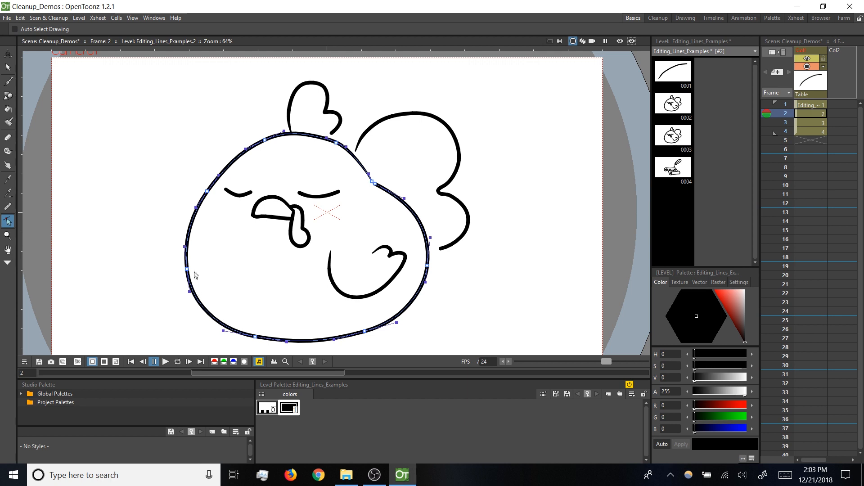
pyautogui.moveTo(206, 214)
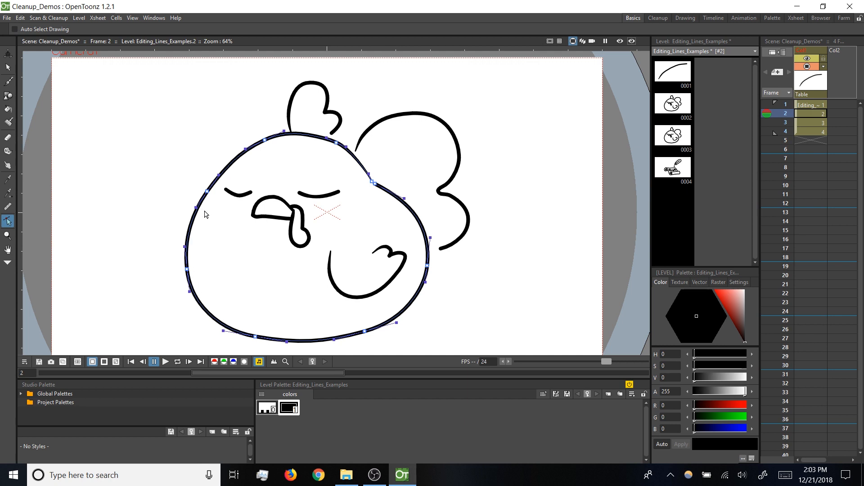
pyautogui.moveTo(185, 273)
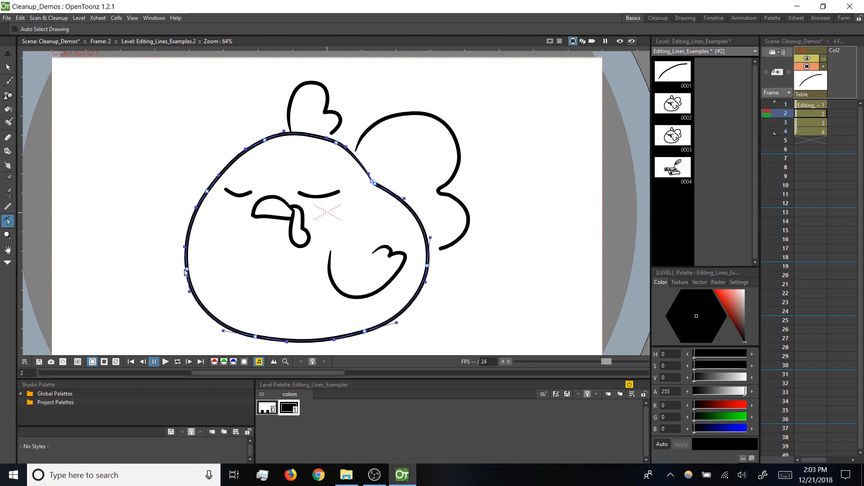
pyautogui.moveTo(213, 201)
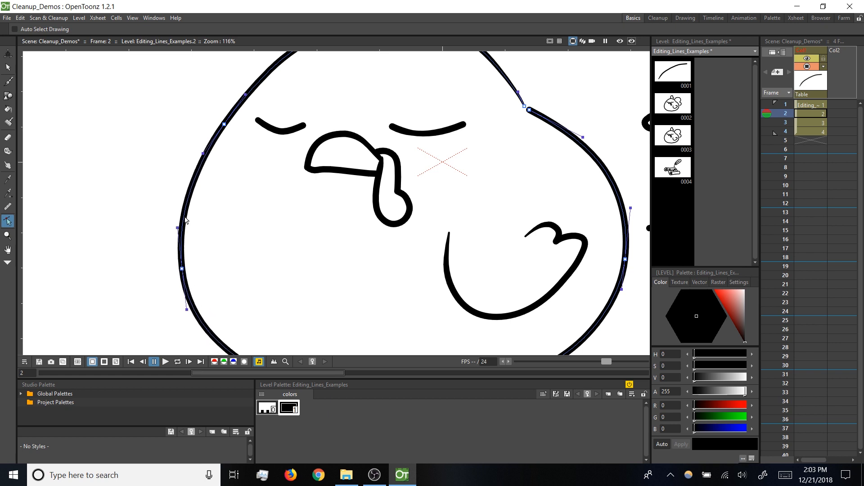
pyautogui.moveTo(177, 246)
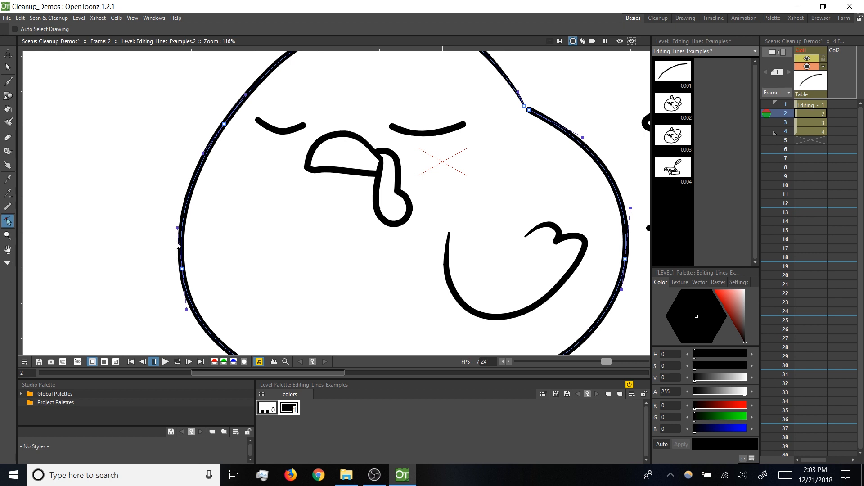
pyautogui.moveTo(203, 255)
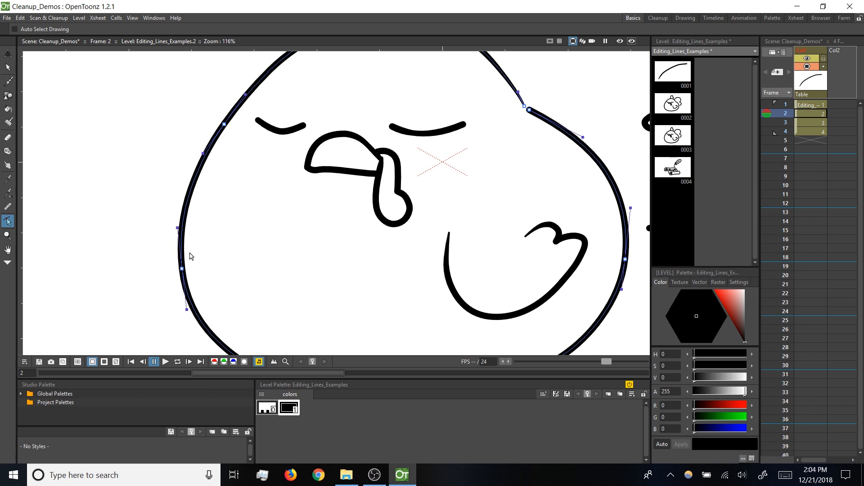
pyautogui.moveTo(177, 228)
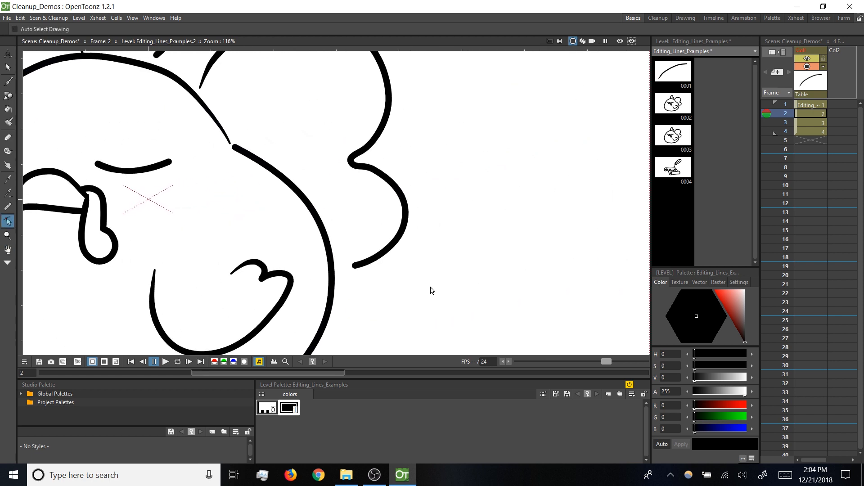
pyautogui.moveTo(343, 275)
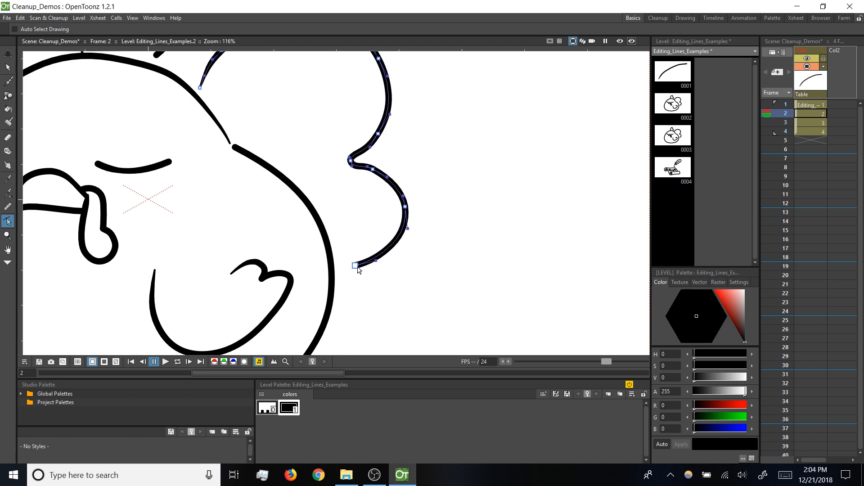
# Step: Drag the wing stroke's loose lower end point to a new position
pyautogui.moveTo(357, 265); pyautogui.dragTo(333, 270)
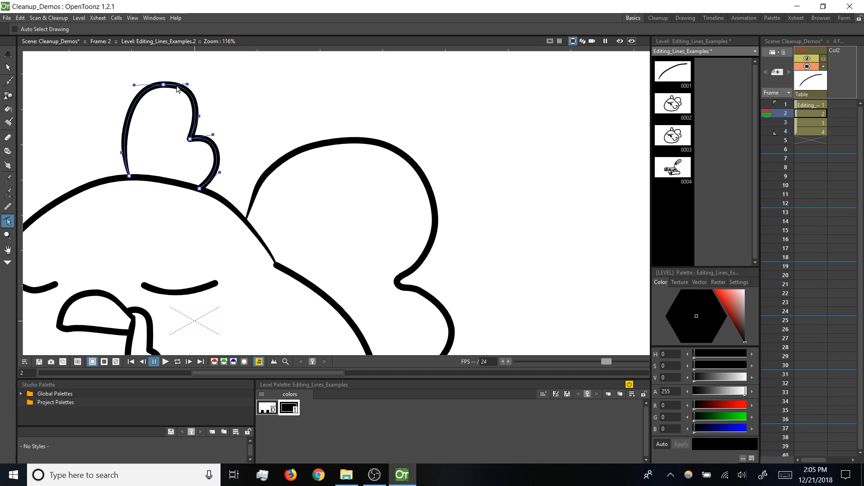
pyautogui.moveTo(189, 158)
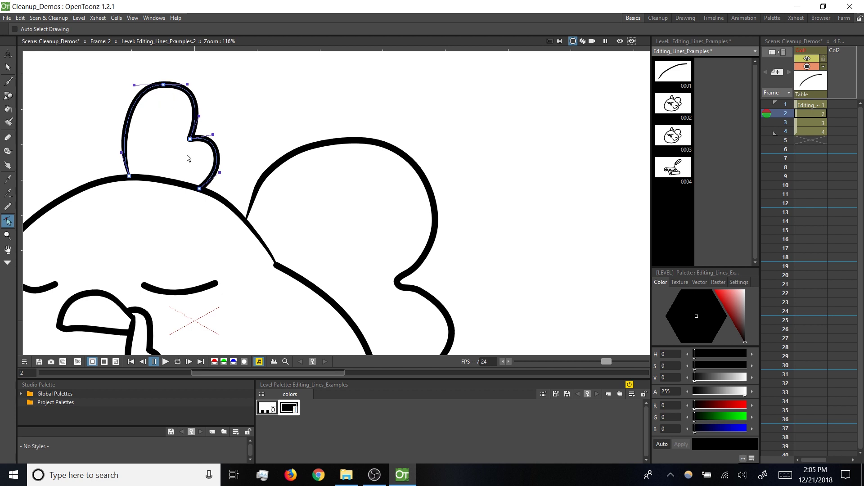
pyautogui.moveTo(183, 138)
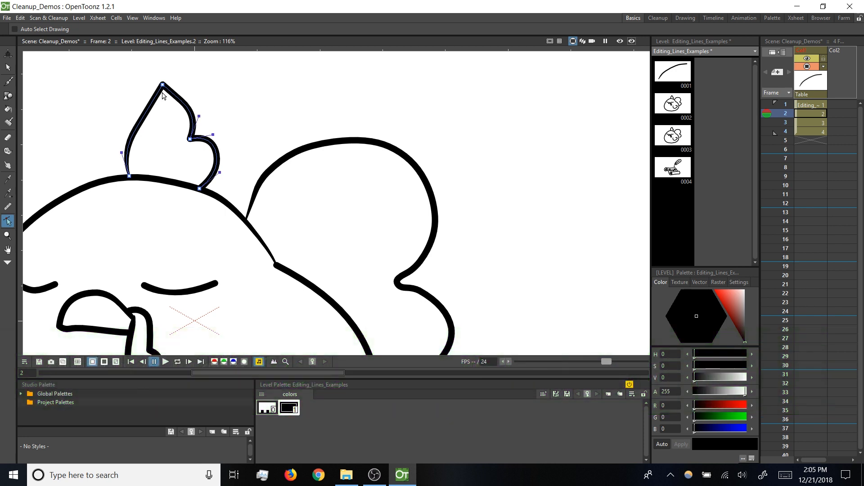
# Step: Reshape the crest's peak by dragging the tip control point's curve handle
pyautogui.click(163, 84)
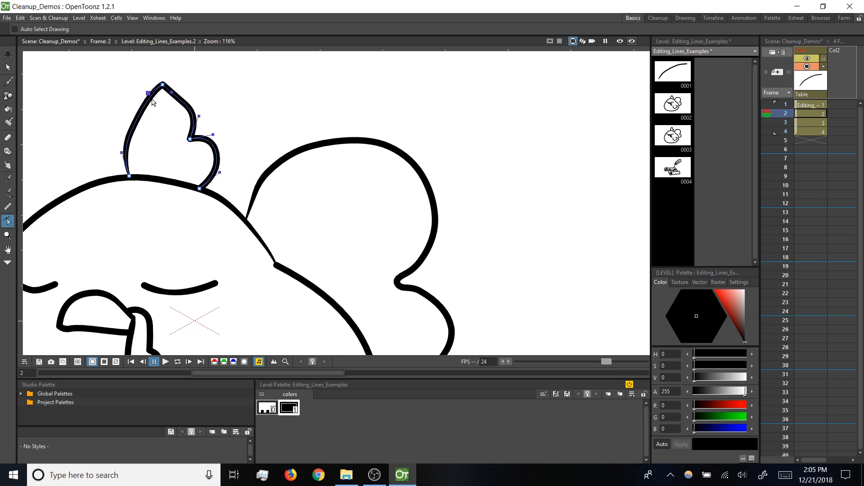
pyautogui.click(163, 86)
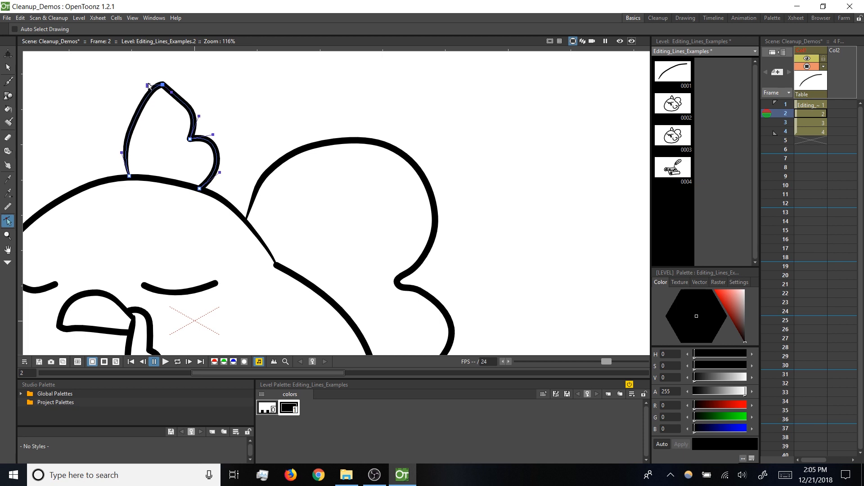
pyautogui.moveTo(160, 86); pyautogui.dragTo(150, 76)
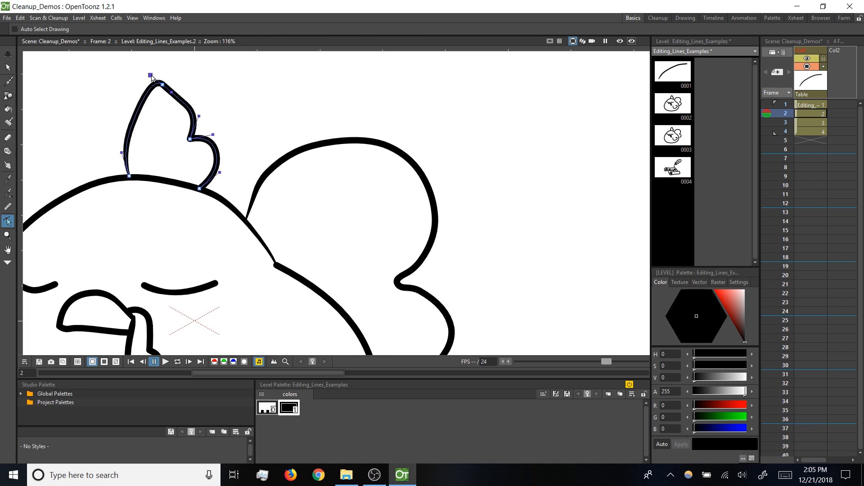
pyautogui.moveTo(150, 76); pyautogui.dragTo(162, 86)
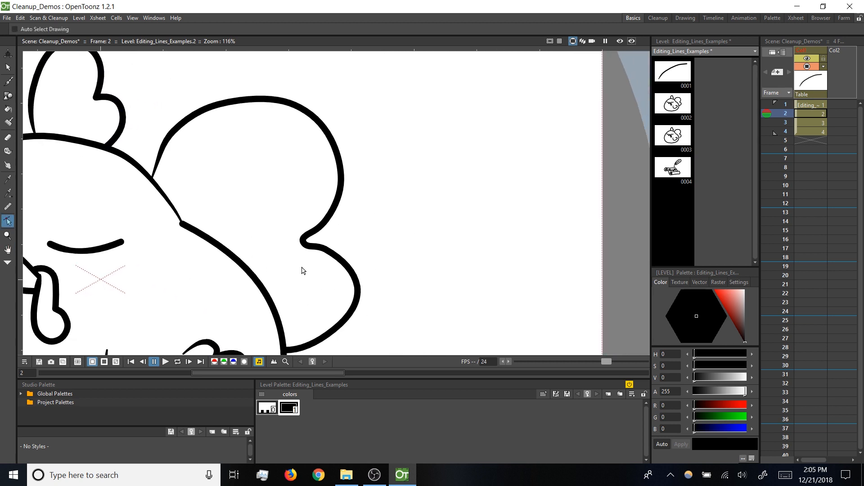
pyautogui.moveTo(360, 269)
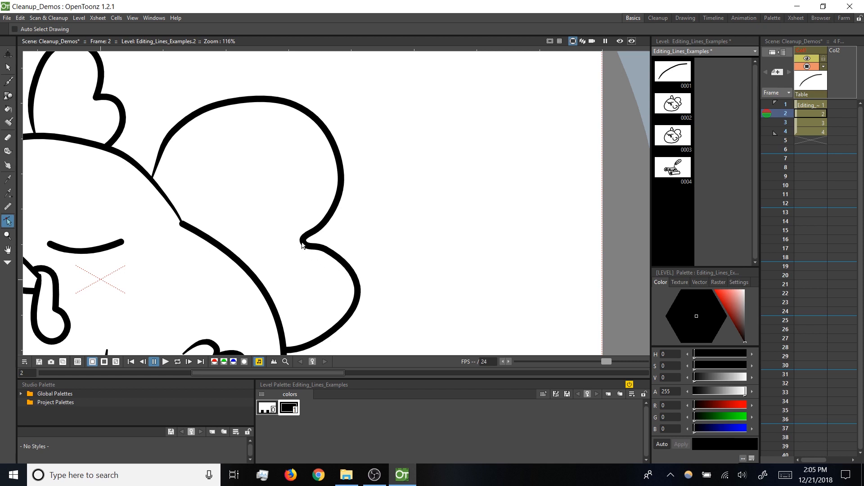
pyautogui.moveTo(305, 249)
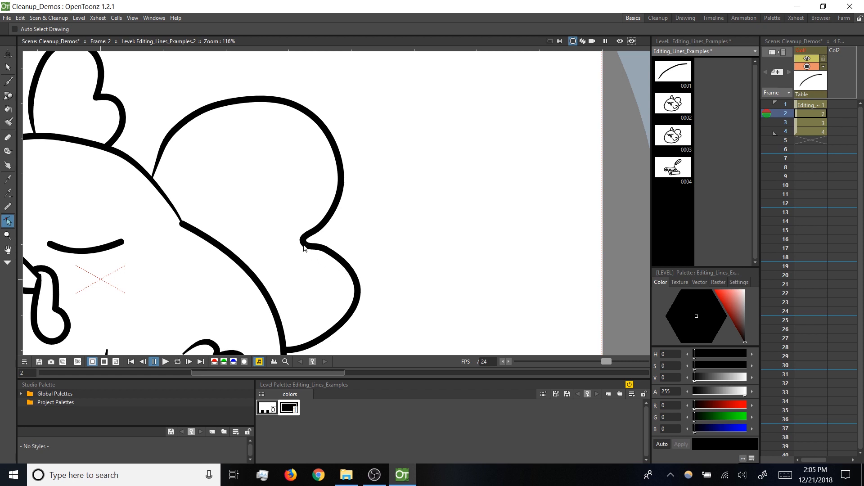
pyautogui.click(304, 246)
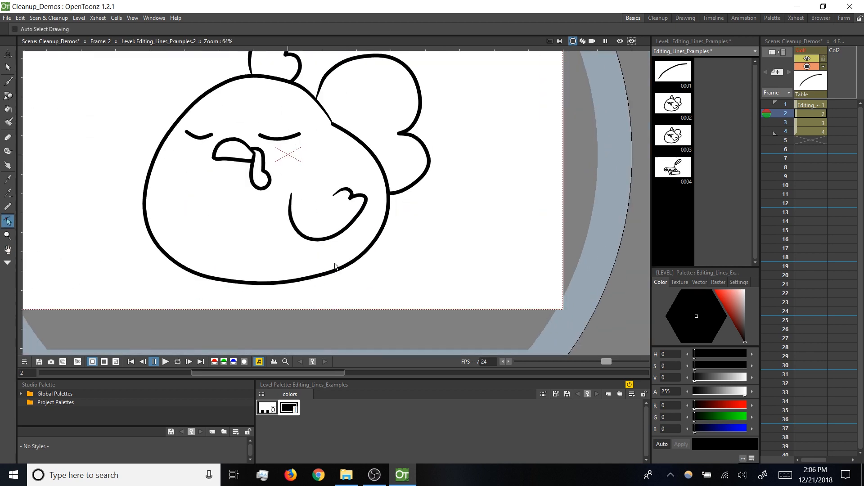
pyautogui.moveTo(334, 268)
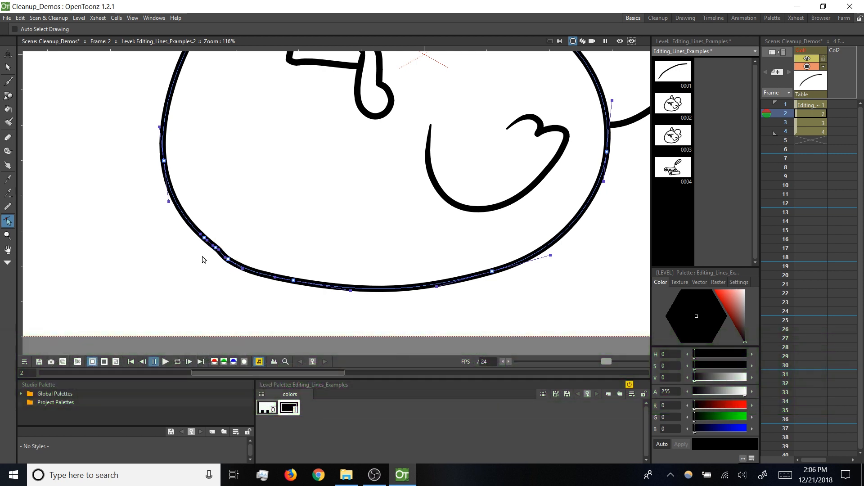
# Step: Remove redundant control points along the lower-left body curve
pyautogui.click(228, 260)
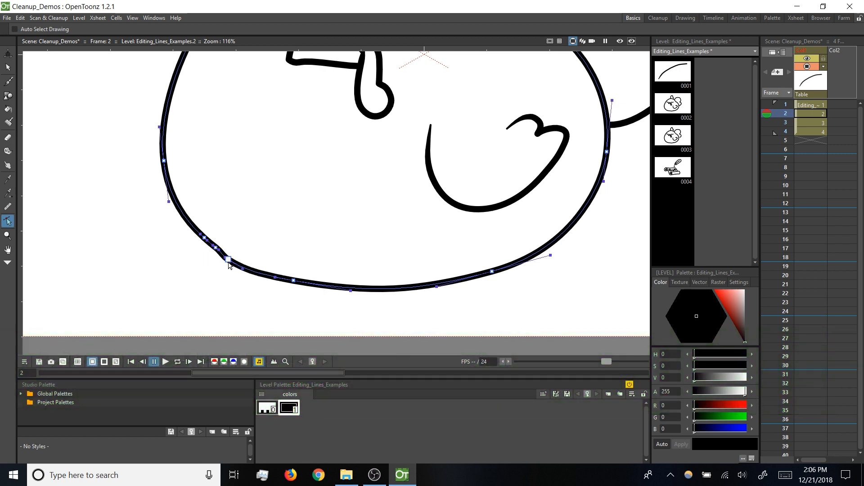
pyautogui.click(228, 258)
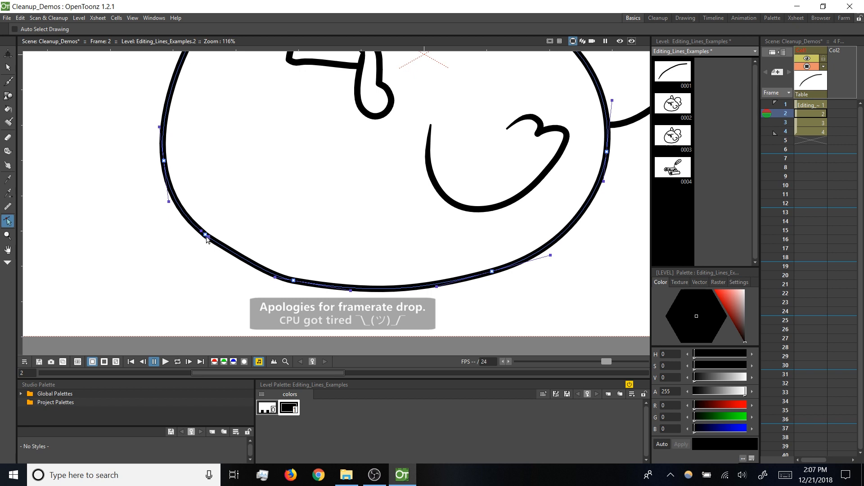
pyautogui.click(204, 235)
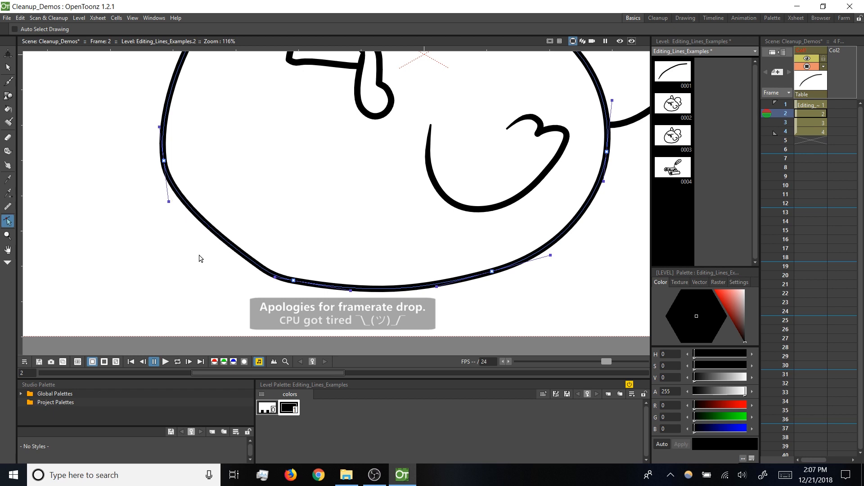
pyautogui.moveTo(271, 282)
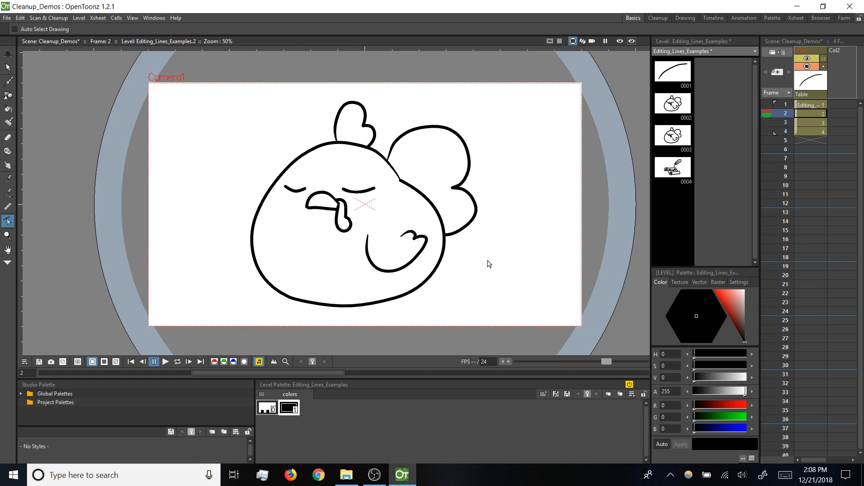
# Step: Set Brush accuracy to 100 and draw the Z strokes above the chicken's head
pyautogui.click(8, 82)
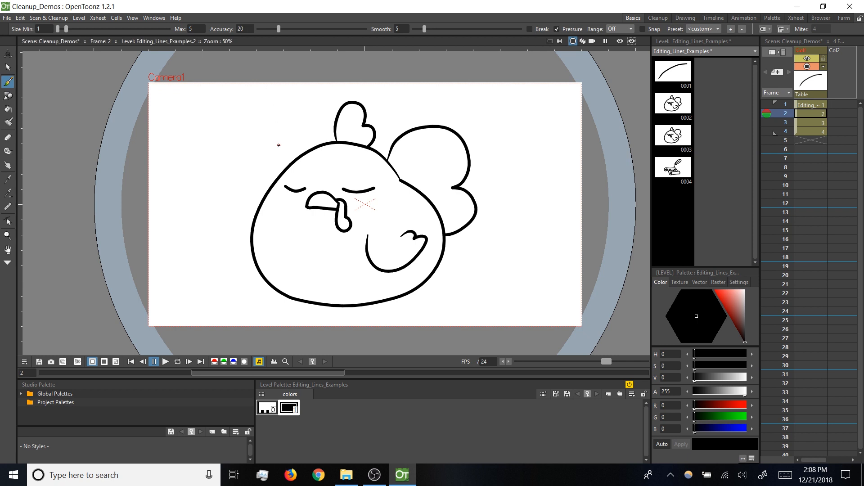
pyautogui.moveTo(263, 163)
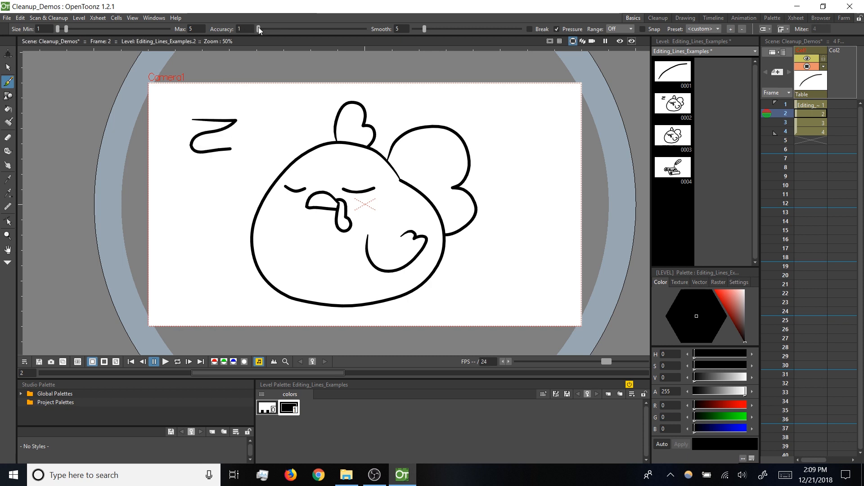
pyautogui.moveTo(256, 28); pyautogui.dragTo(363, 29)
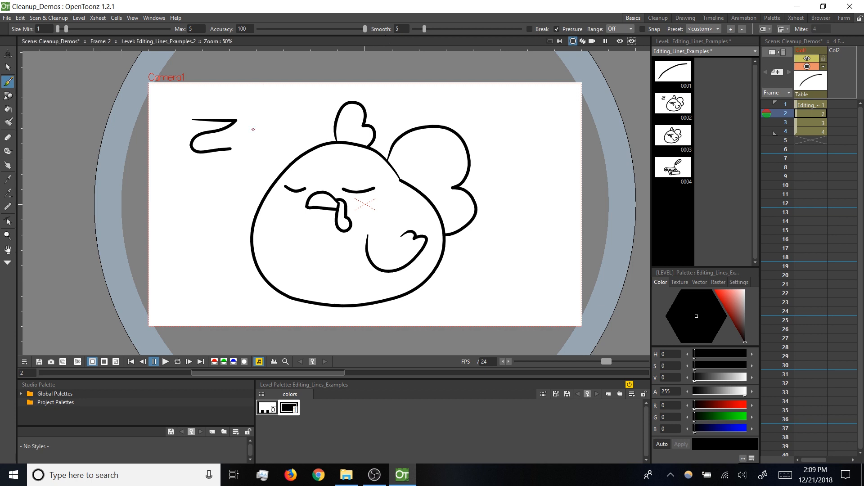
pyautogui.moveTo(237, 121); pyautogui.dragTo(273, 160)
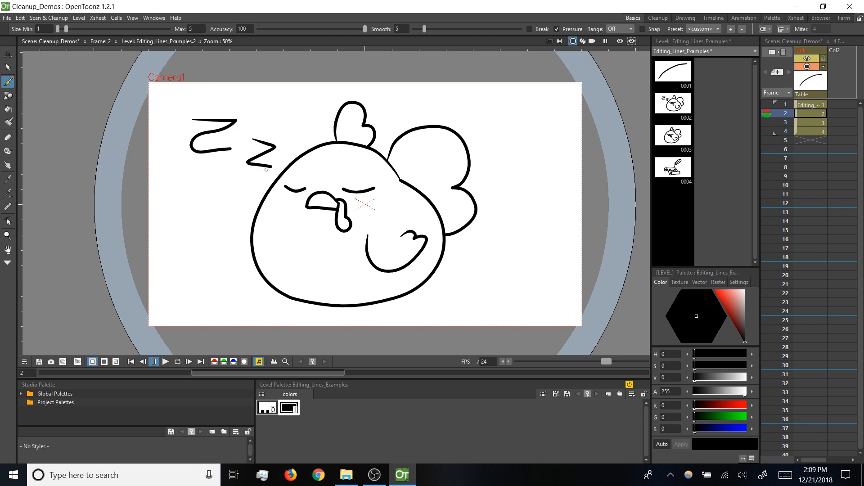
pyautogui.moveTo(248, 181)
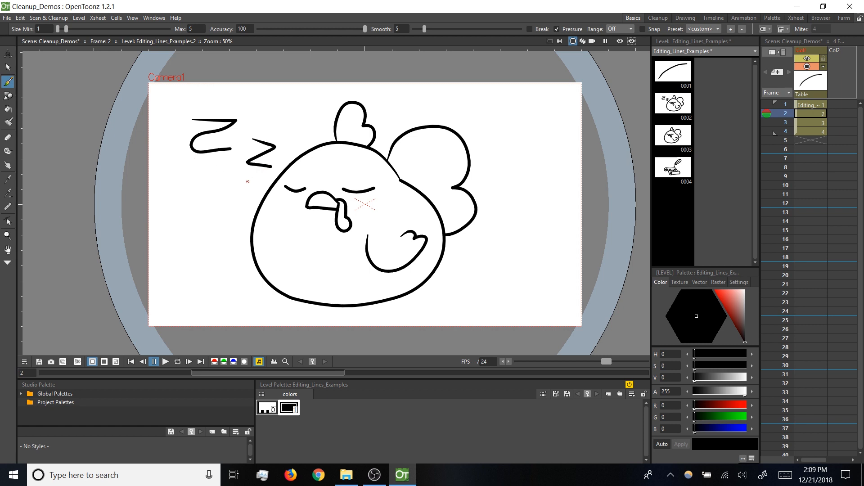
pyautogui.click(8, 220)
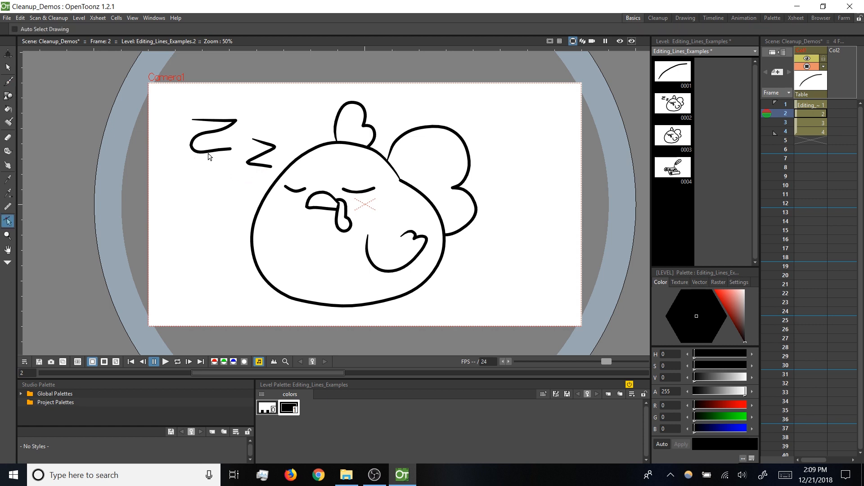
pyautogui.click(209, 140)
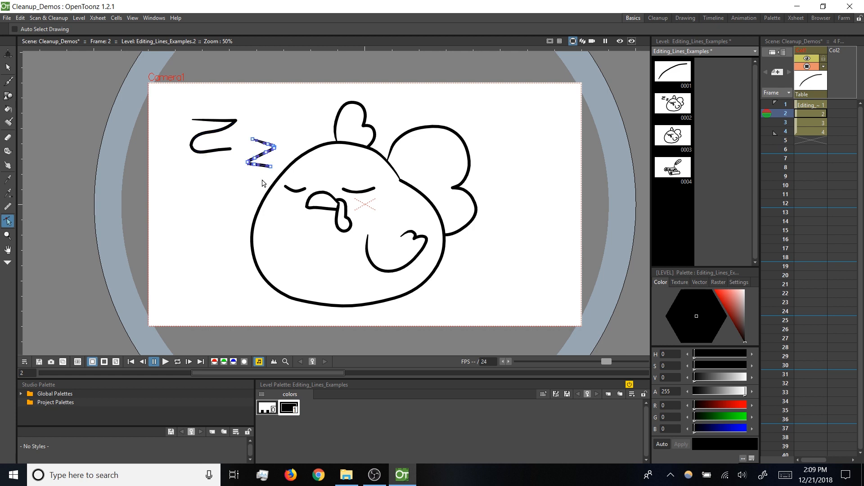
pyautogui.moveTo(224, 171)
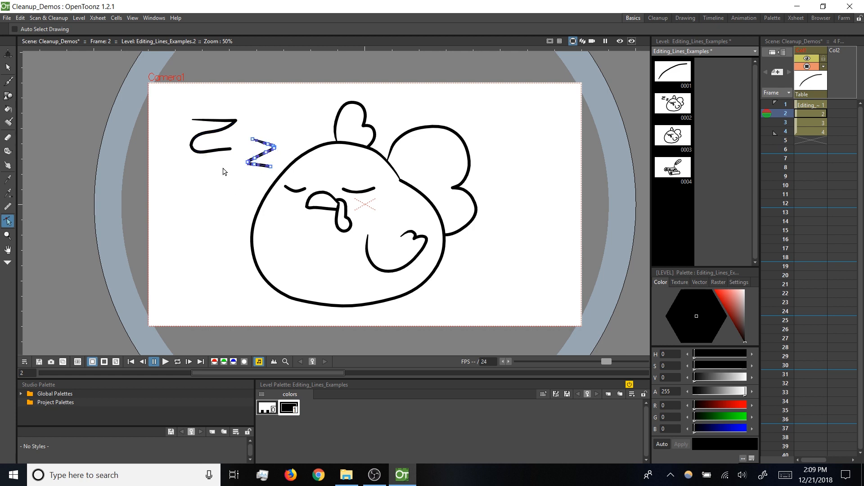
pyautogui.moveTo(255, 177)
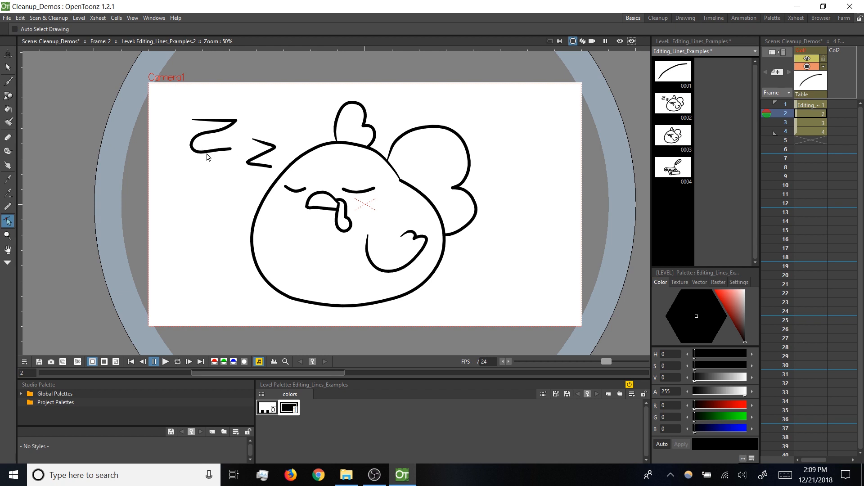
pyautogui.moveTo(203, 162)
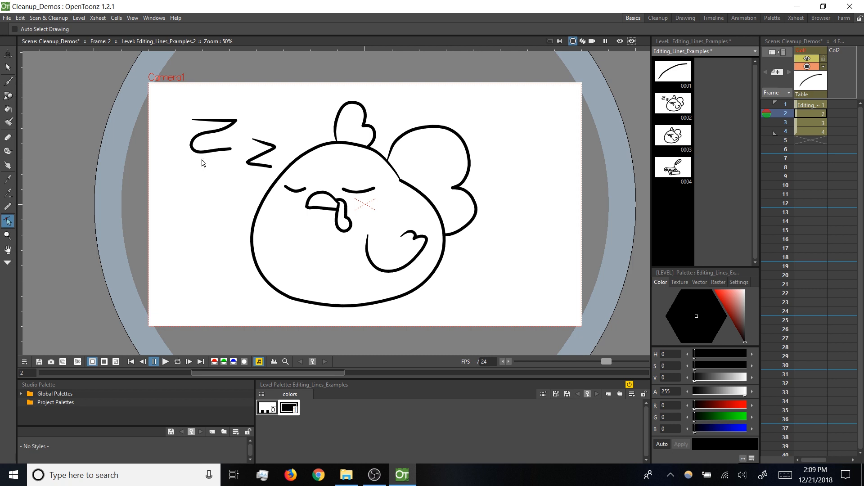
pyautogui.moveTo(221, 168)
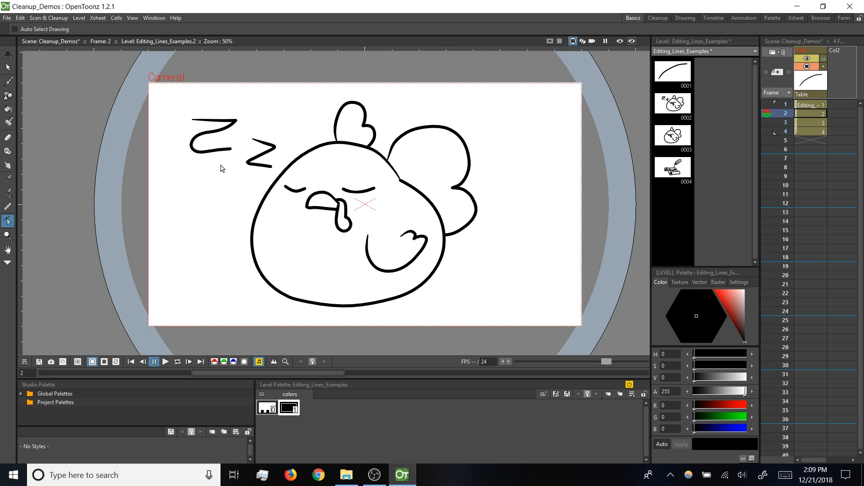
pyautogui.click(261, 169)
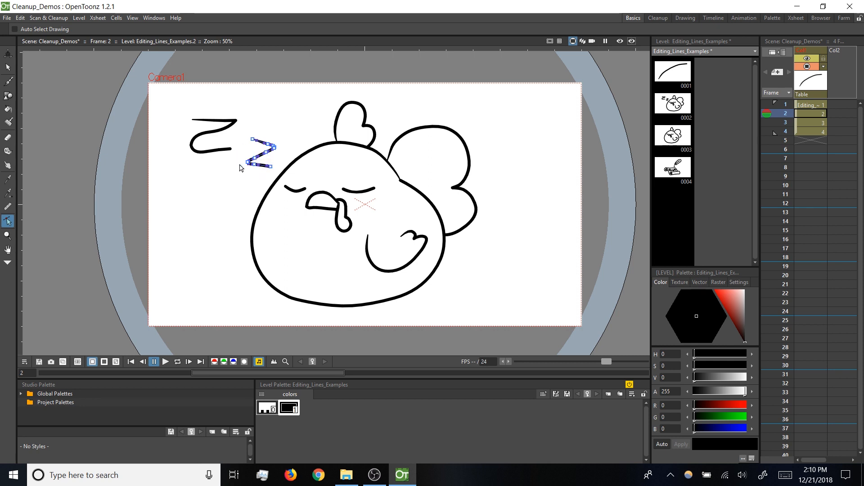
pyautogui.moveTo(230, 181)
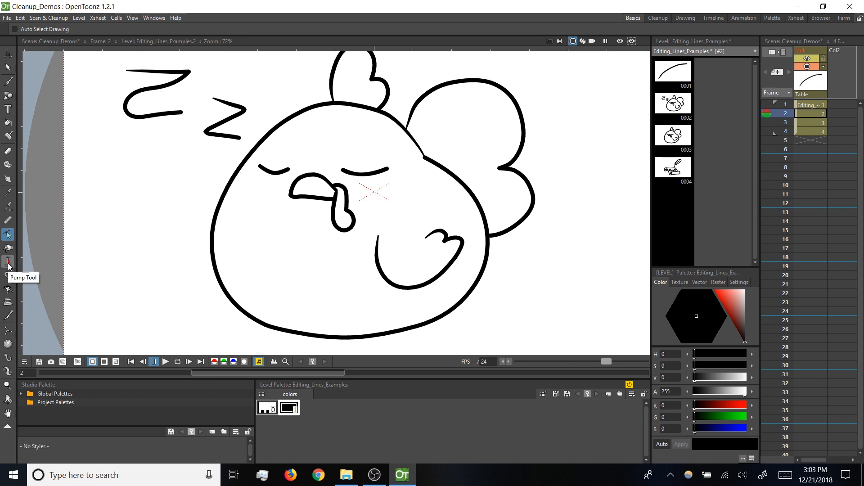
# Step: Choose the Pump tool, adjust its Size, and thicken the bottom body outline
pyautogui.click(7, 260)
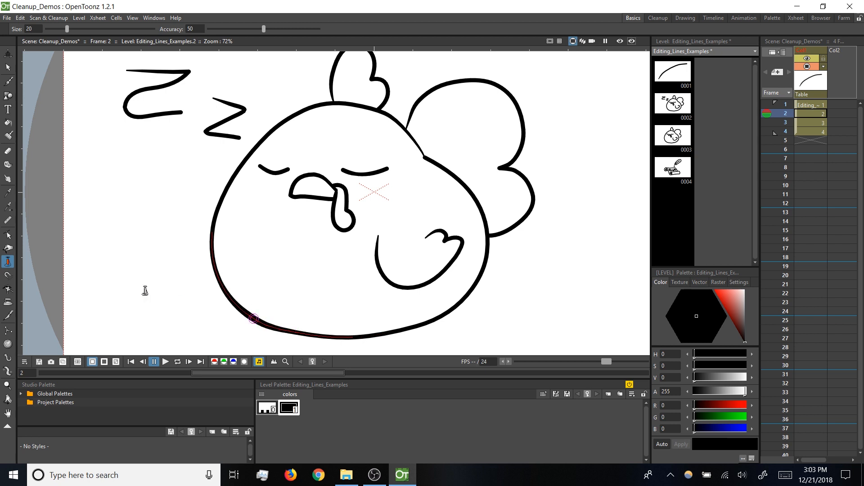
pyautogui.moveTo(264, 313)
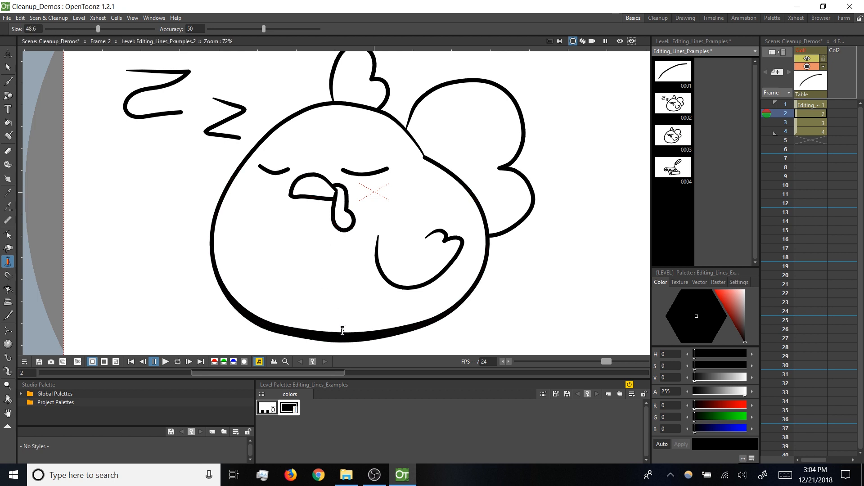
pyautogui.moveTo(98, 29); pyautogui.dragTo(91, 29)
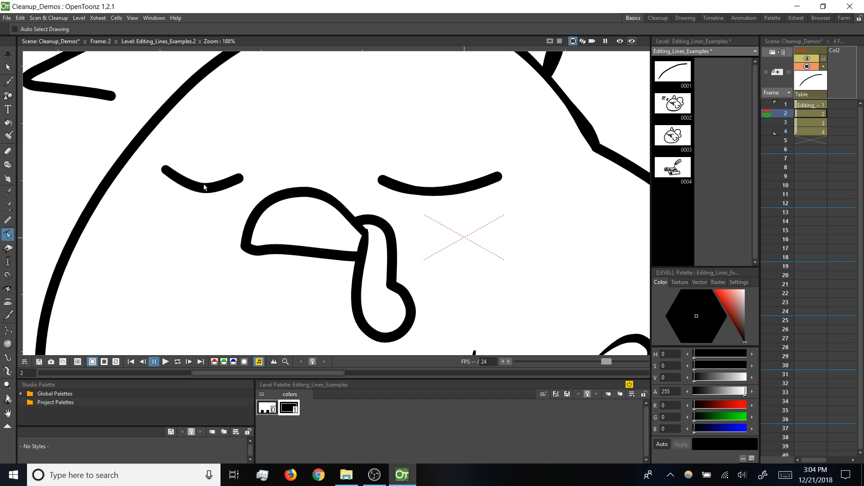
pyautogui.click(205, 188)
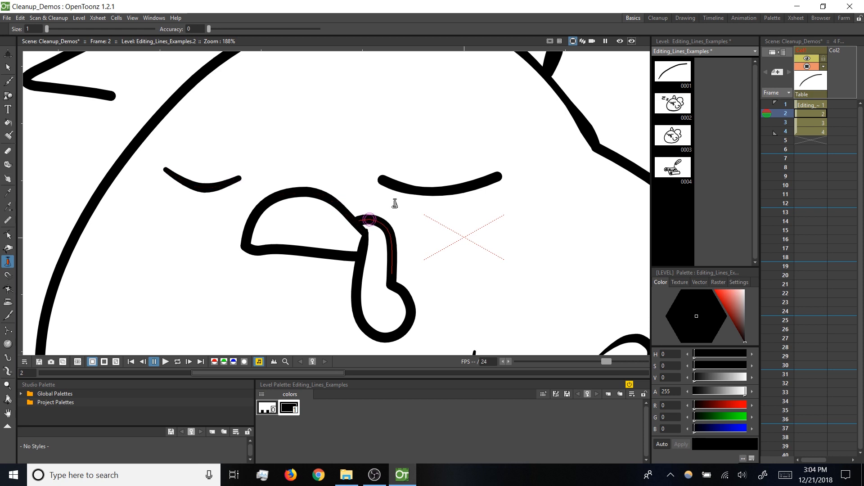
# Step: Raise Pump accuracy to 100 and taper the left eye line
pyautogui.moveTo(204, 29); pyautogui.dragTo(236, 29)
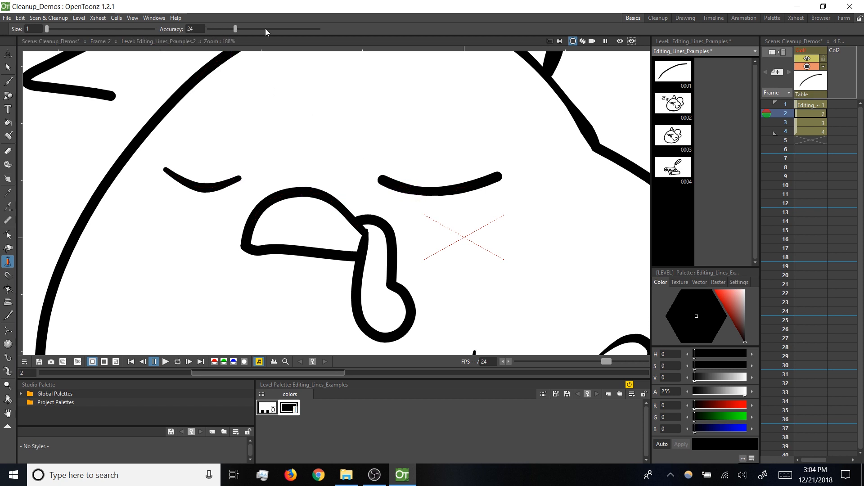
pyautogui.moveTo(235, 29); pyautogui.dragTo(317, 29)
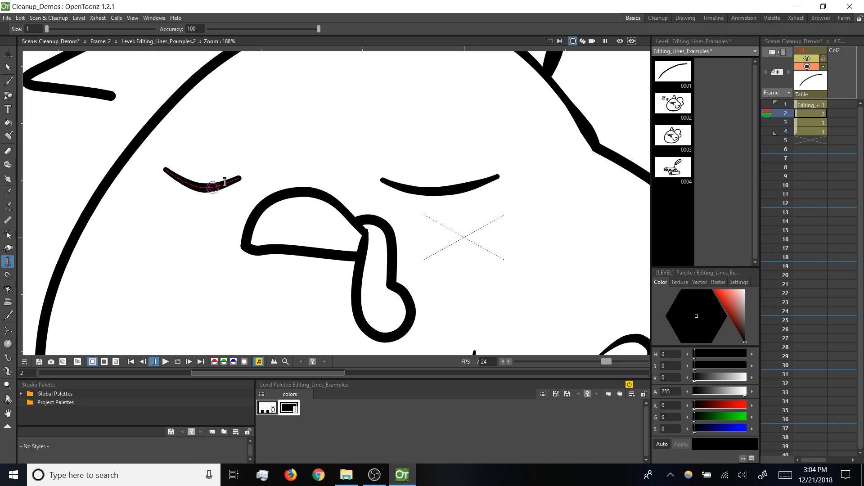
pyautogui.click(455, 189)
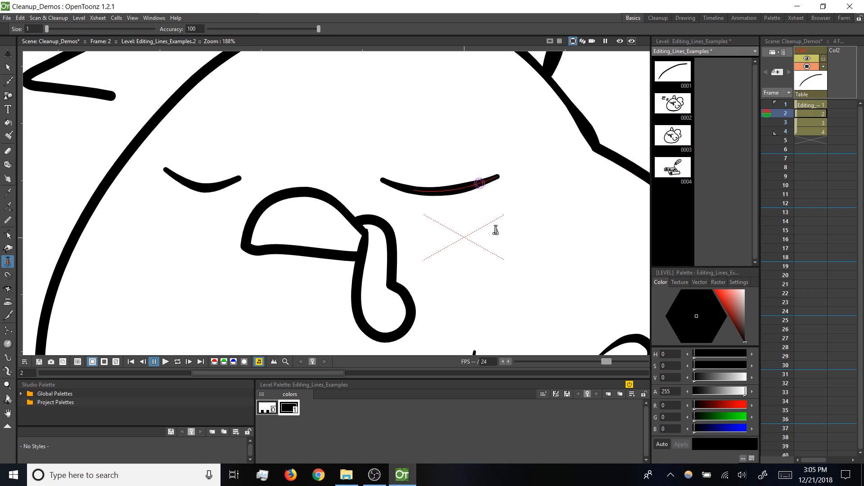
pyautogui.moveTo(497, 237)
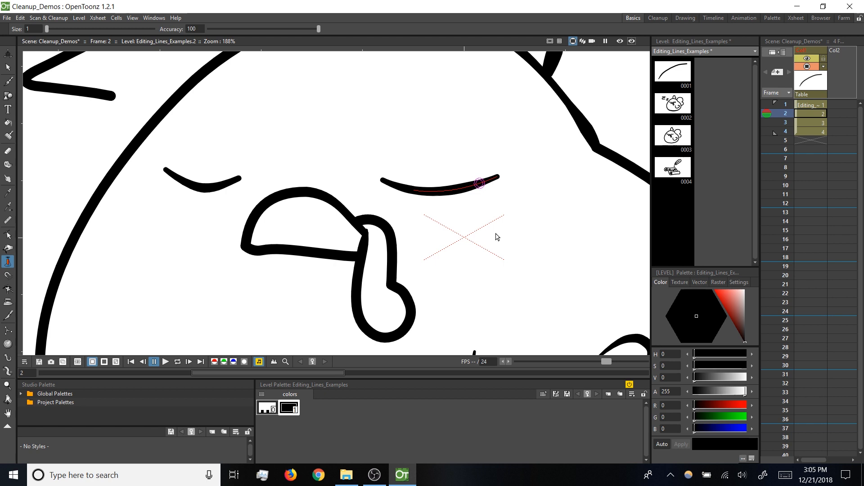
# Step: Switch back to the Selection tool so the eye stroke can be picked
pyautogui.click(7, 234)
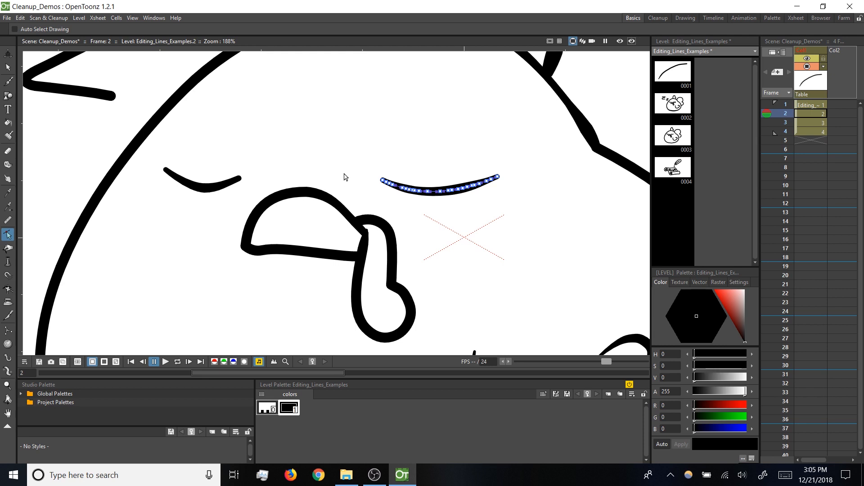
pyautogui.moveTo(431, 198)
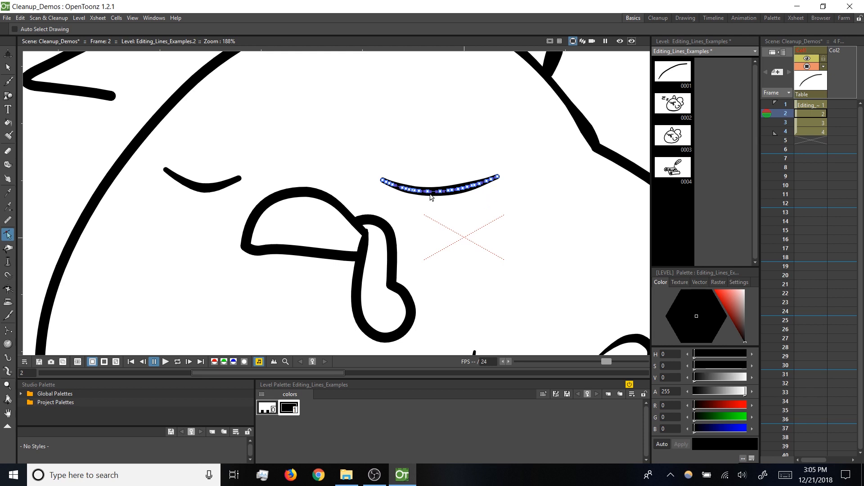
pyautogui.moveTo(517, 251)
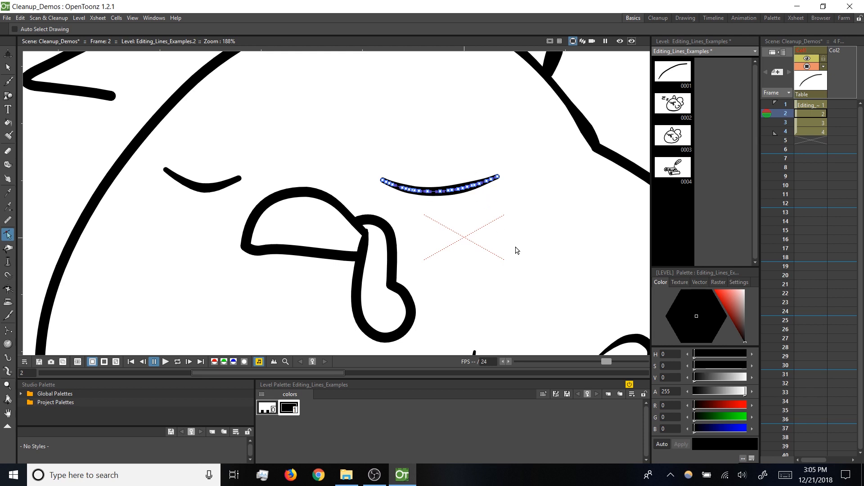
pyautogui.moveTo(516, 204)
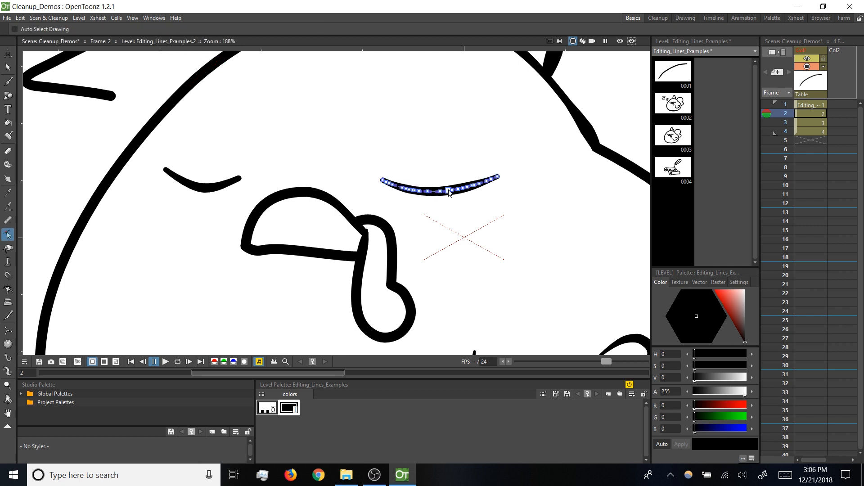
pyautogui.moveTo(438, 267)
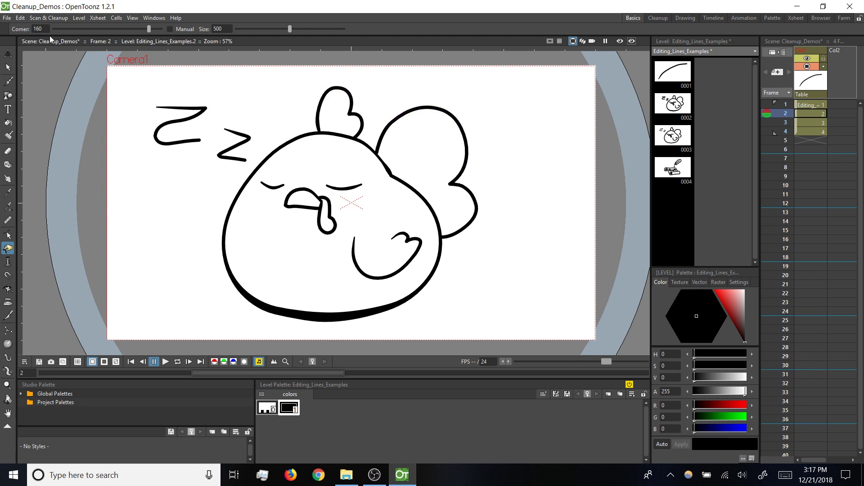
# Step: Pinch the wing outline outward, pulling its top into a rounder curve
pyautogui.moveTo(149, 28); pyautogui.dragTo(52, 29)
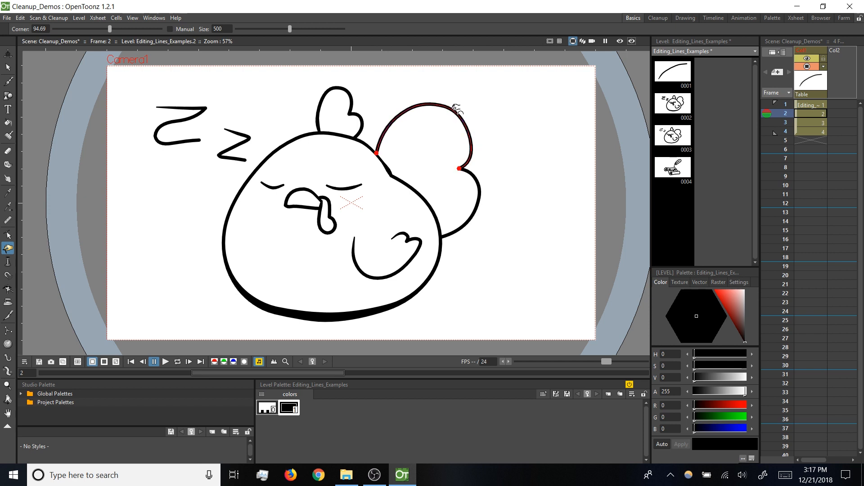
pyautogui.moveTo(109, 29); pyautogui.dragTo(114, 29)
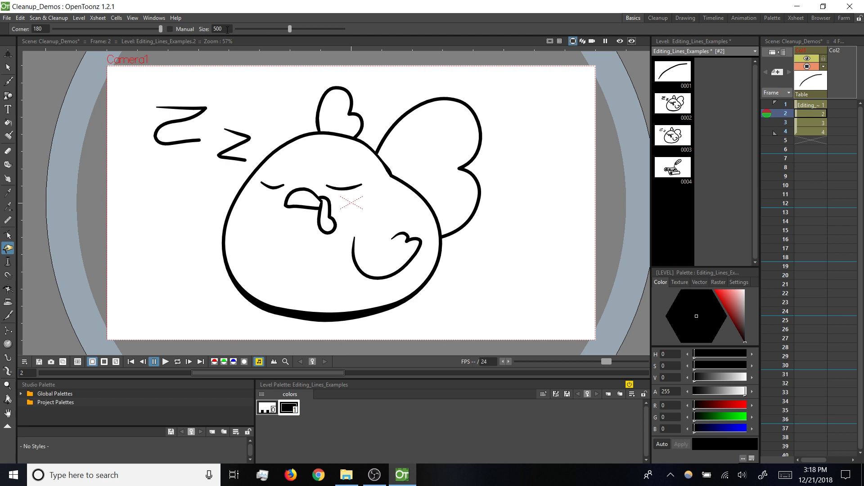
# Step: Adjust the Pinch tool's Size slider to widen the affected area
pyautogui.moveTo(289, 29); pyautogui.dragTo(342, 29)
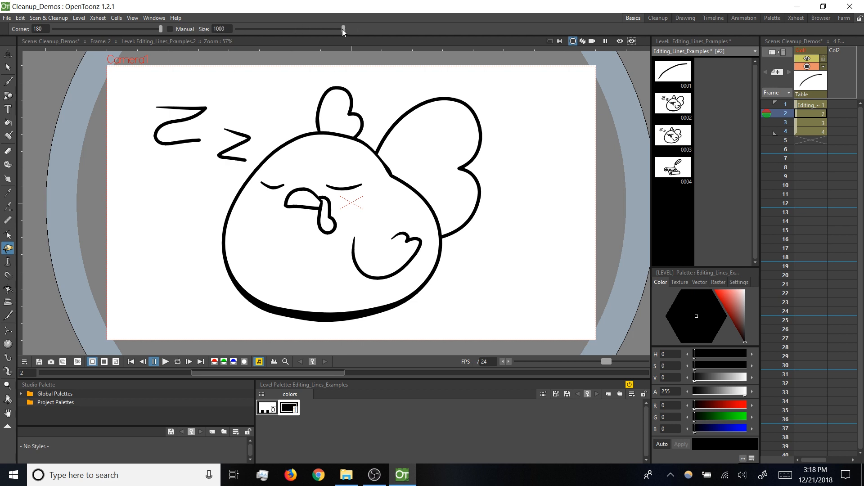
pyautogui.moveTo(343, 28); pyautogui.dragTo(285, 28)
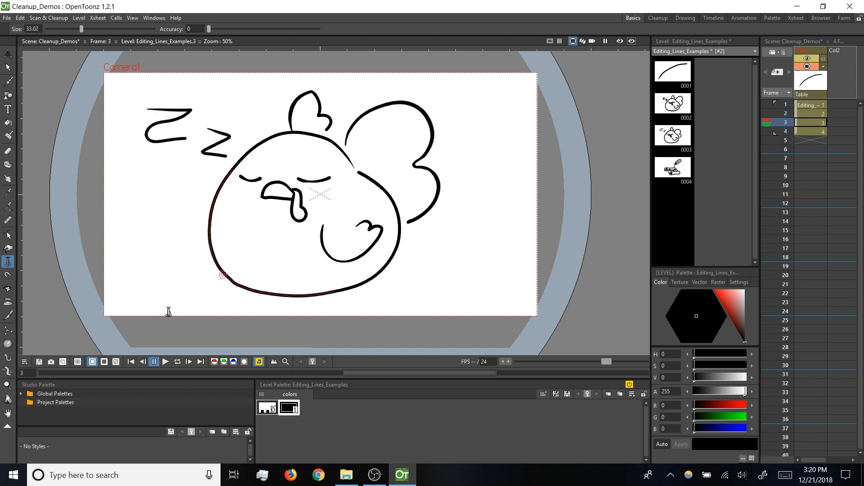
# Step: Pump the lower body outline to vary its line thickness
pyautogui.click(785, 113)
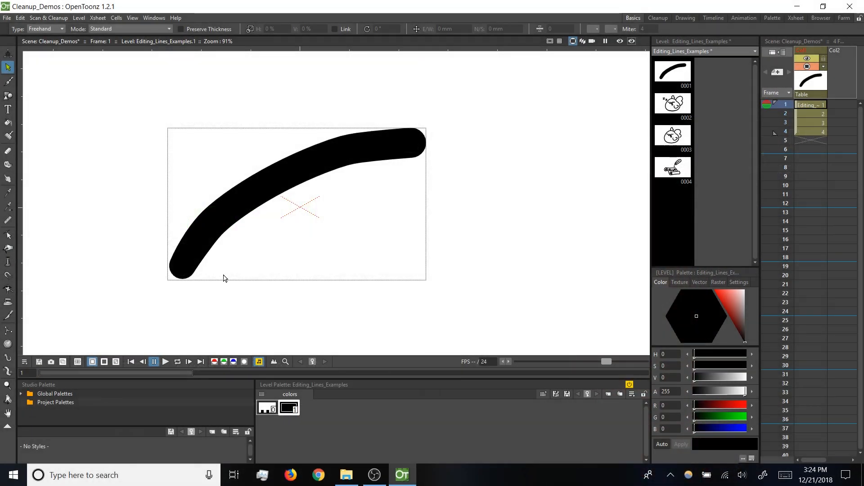
pyautogui.moveTo(208, 234)
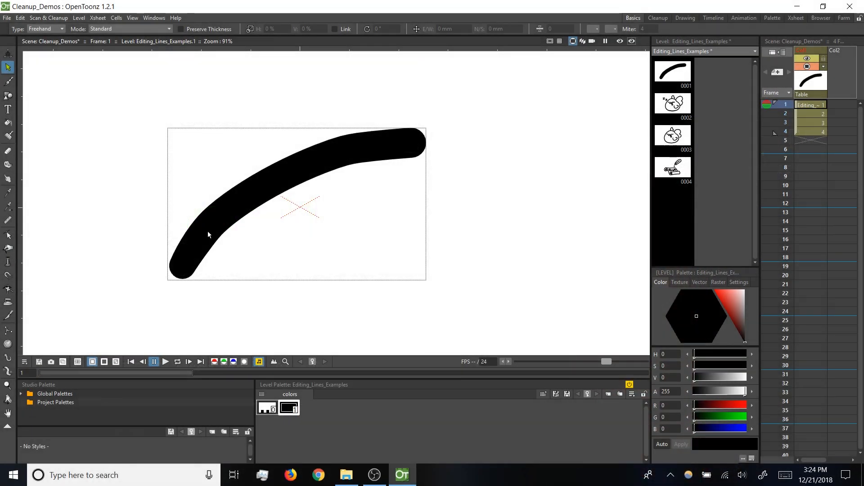
# Step: Select the thick curved stroke and erase across its lower part, cutting it in two
pyautogui.click(209, 235)
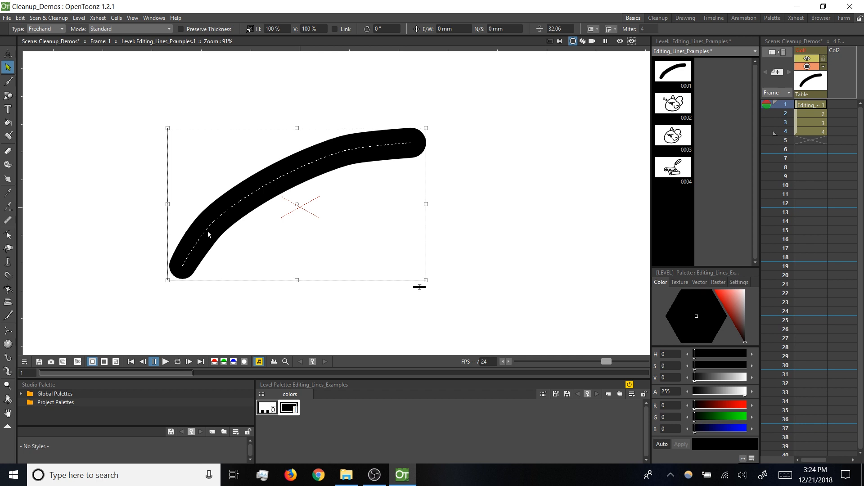
pyautogui.moveTo(256, 221)
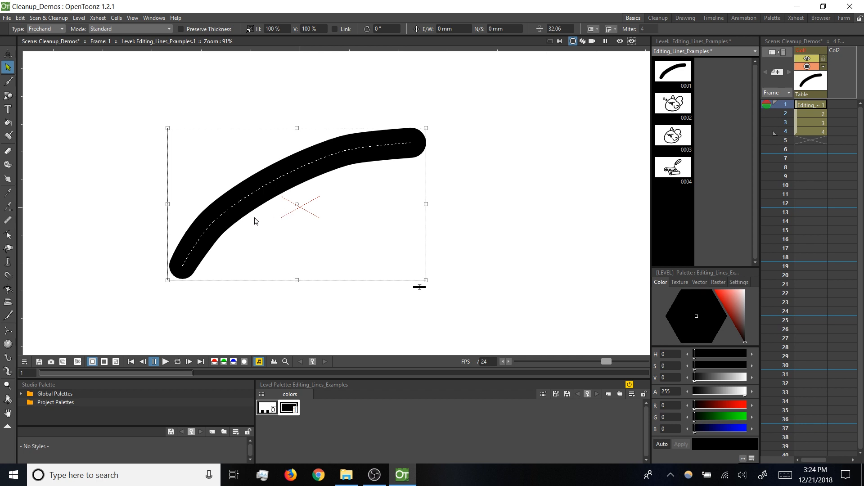
pyautogui.moveTo(248, 207)
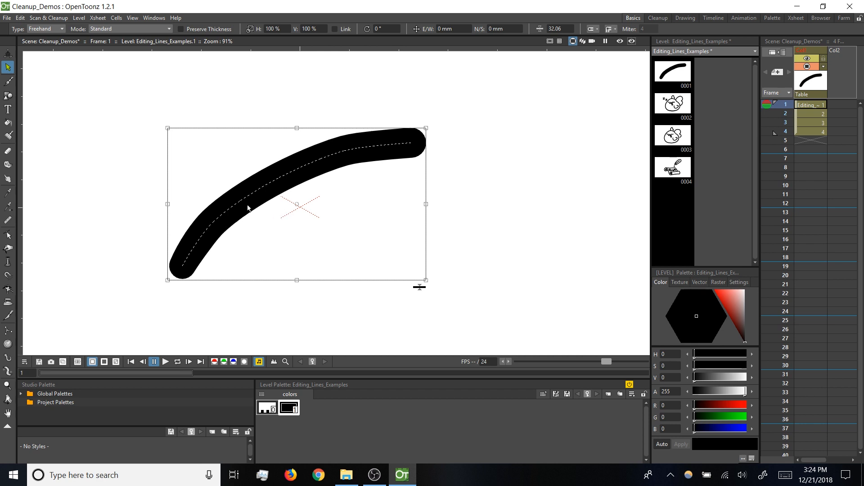
pyautogui.click(6, 151)
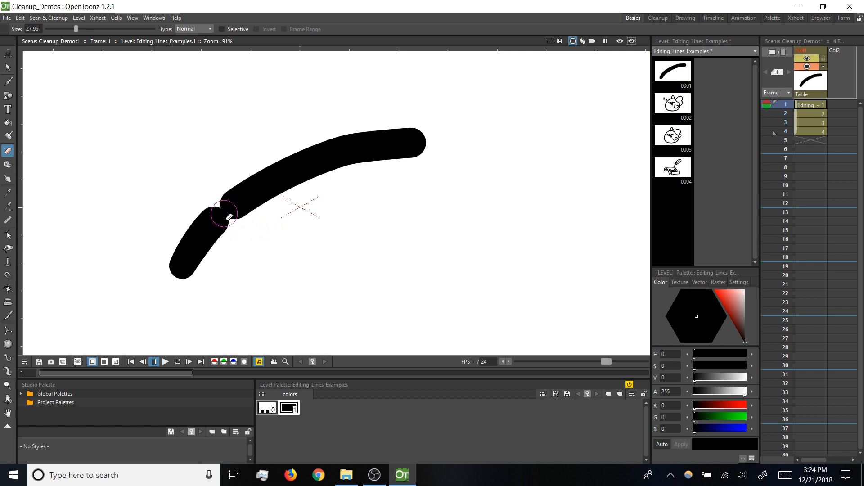
pyautogui.moveTo(225, 216); pyautogui.dragTo(234, 211)
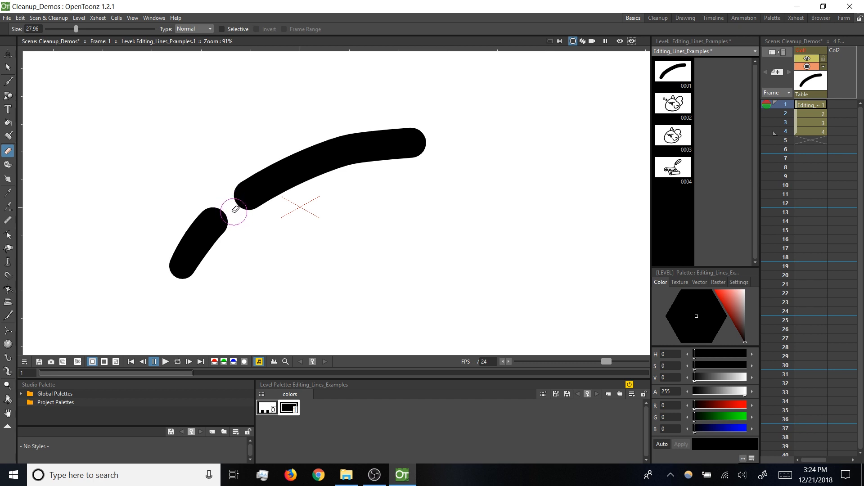
pyautogui.moveTo(234, 210); pyautogui.dragTo(246, 229)
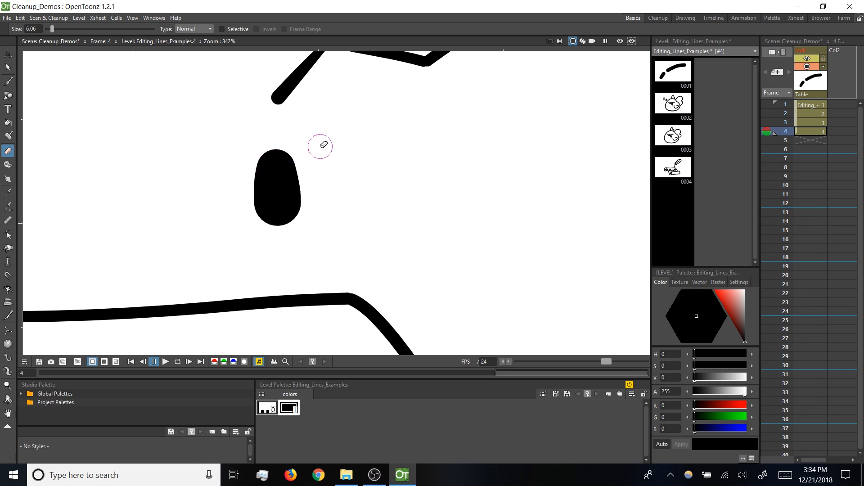
pyautogui.moveTo(300, 164)
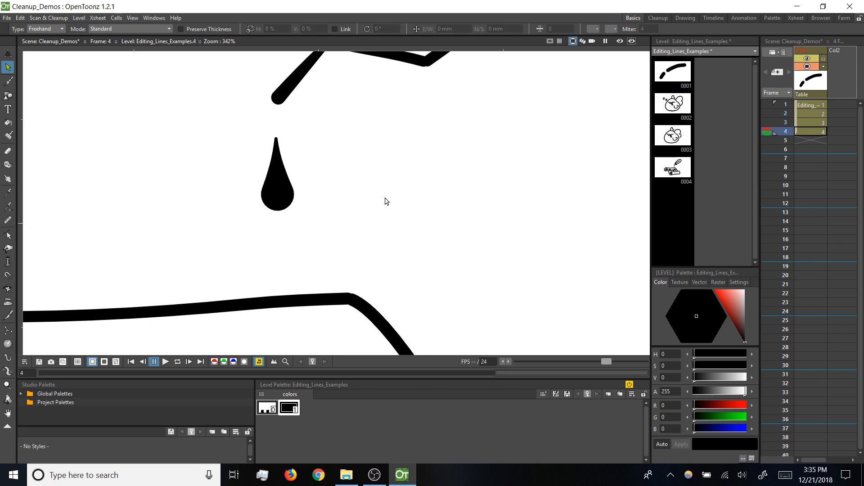
pyautogui.moveTo(379, 165)
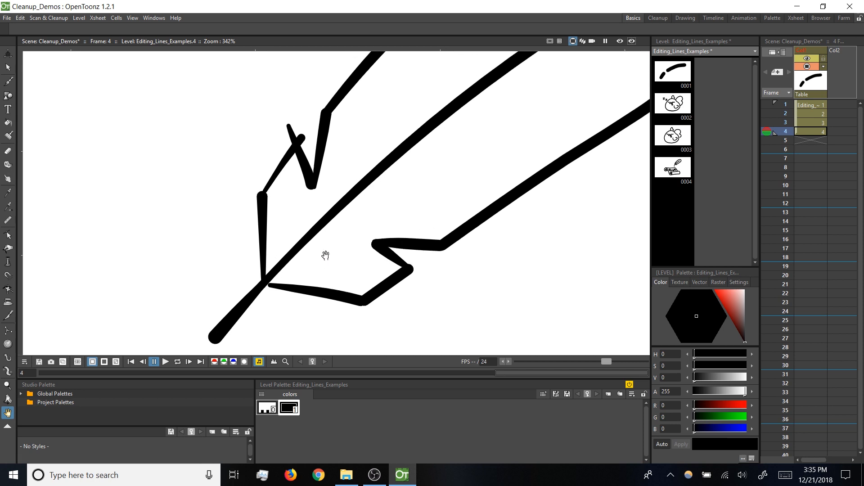
# Step: Select the quill's upper notch line and erase its overshooting tip
pyautogui.click(7, 68)
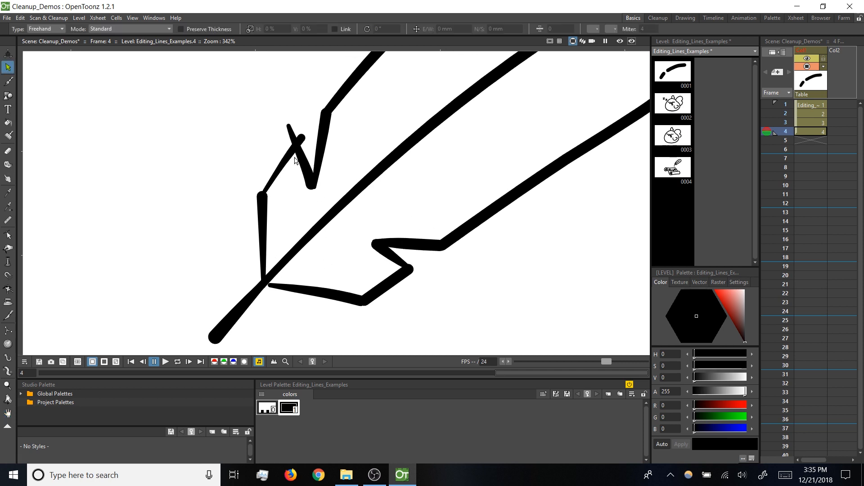
pyautogui.moveTo(302, 159)
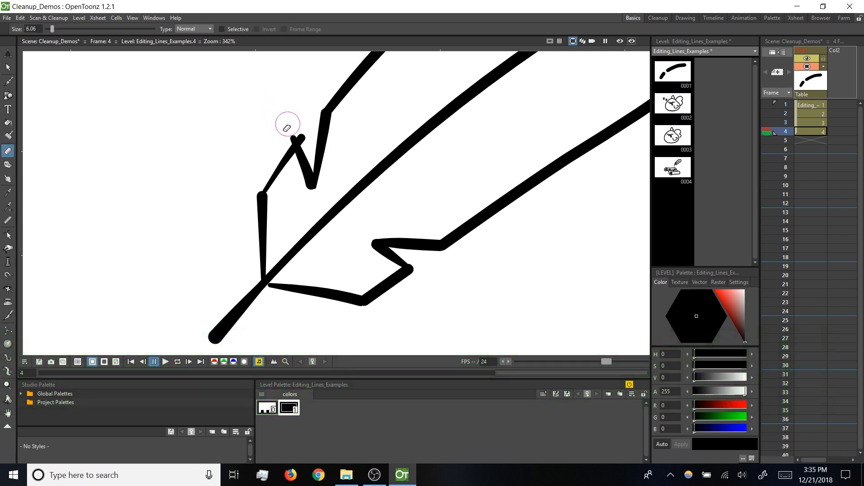
pyautogui.moveTo(295, 125)
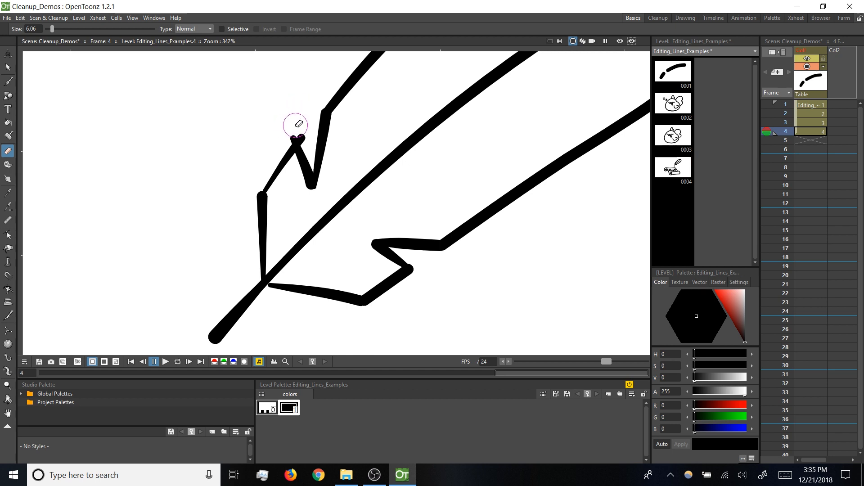
pyautogui.moveTo(297, 138); pyautogui.dragTo(302, 116)
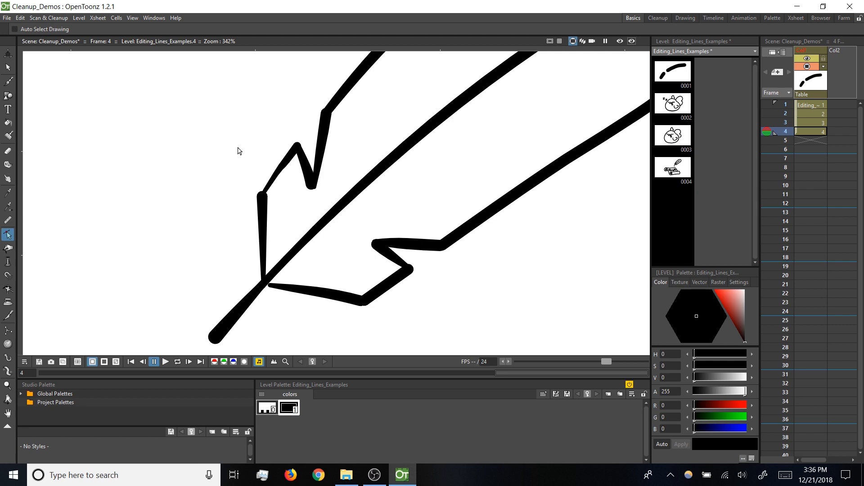
# Step: Pan to the quill's lower outline, erase a widened gap past the notch, then zoom out
pyautogui.moveTo(240, 151); pyautogui.dragTo(263, 232)
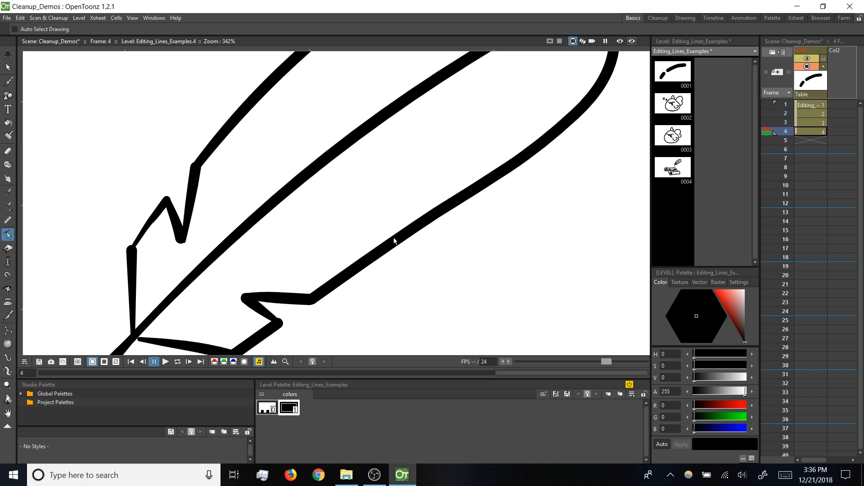
pyautogui.click(7, 414)
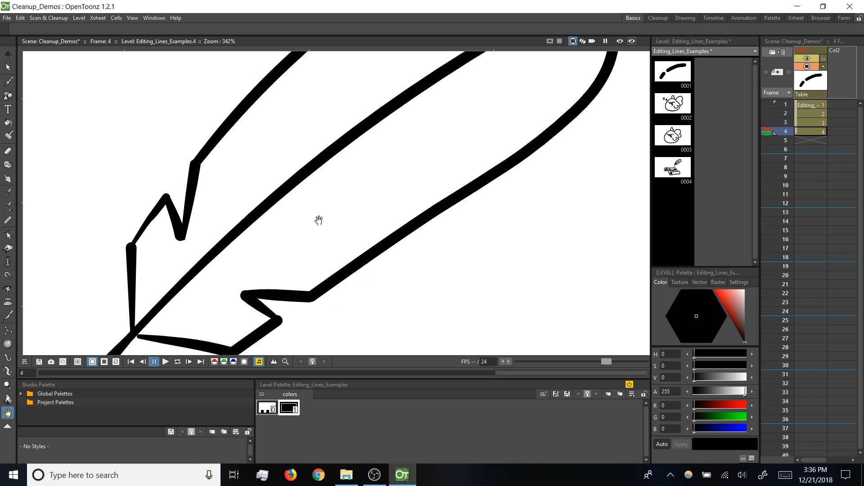
pyautogui.click(8, 234)
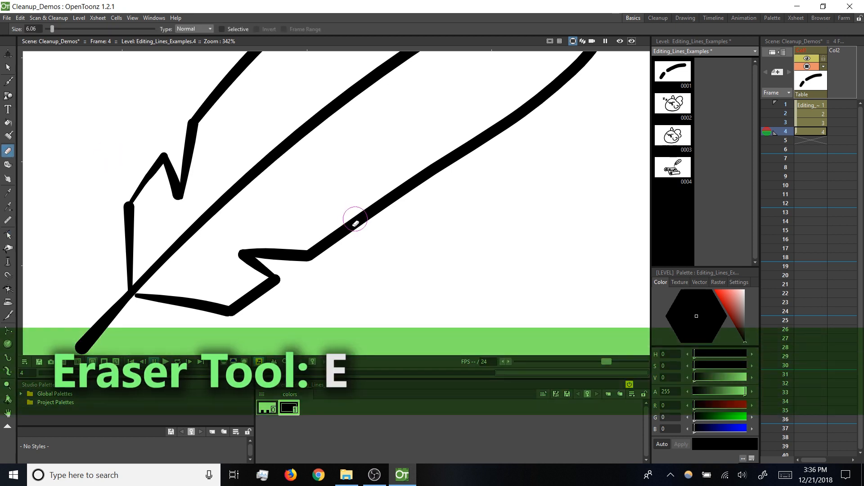
pyautogui.moveTo(356, 220); pyautogui.dragTo(355, 229)
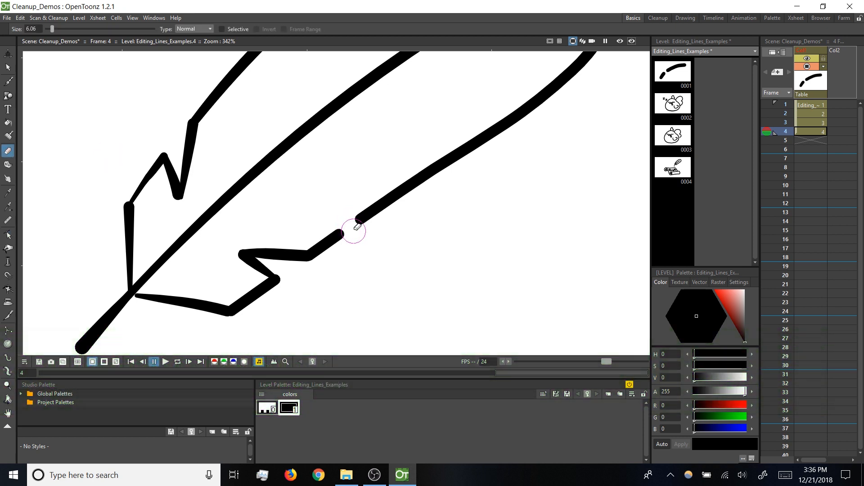
pyautogui.moveTo(356, 226); pyautogui.dragTo(345, 232)
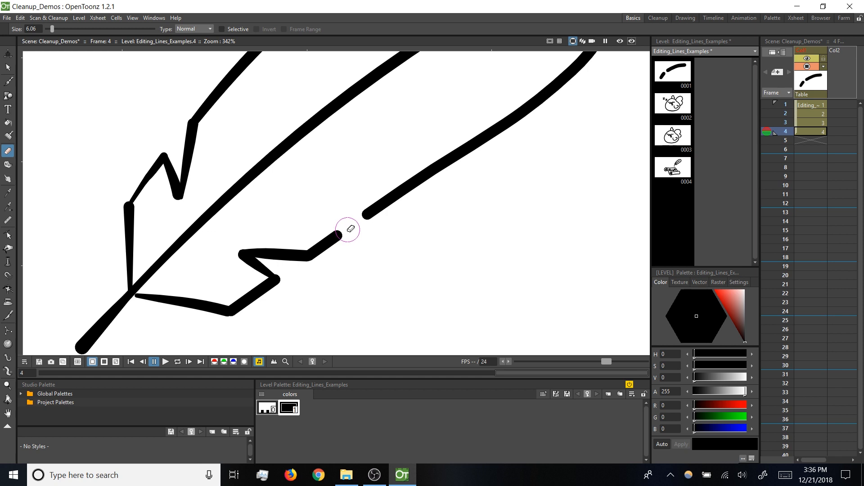
pyautogui.moveTo(345, 228)
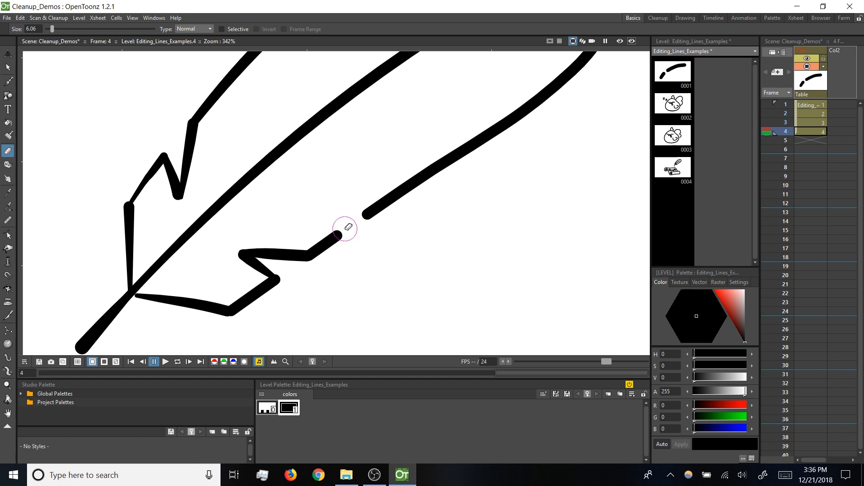
pyautogui.press('b')
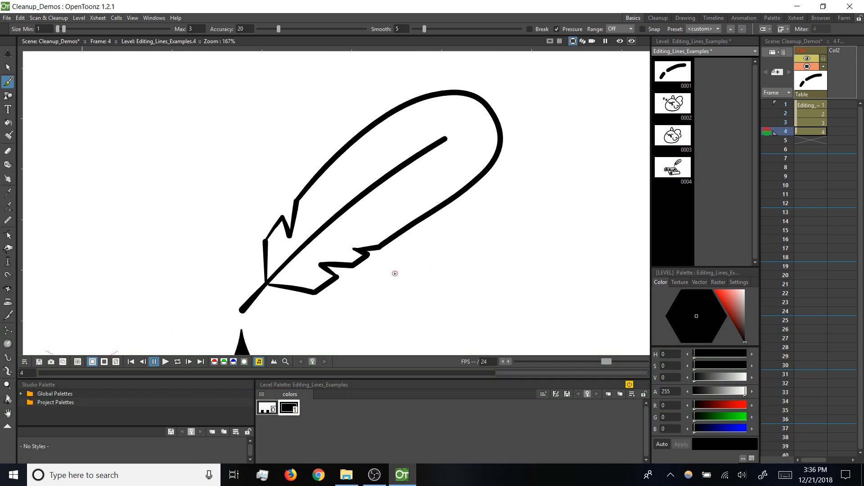
pyautogui.moveTo(8, 248)
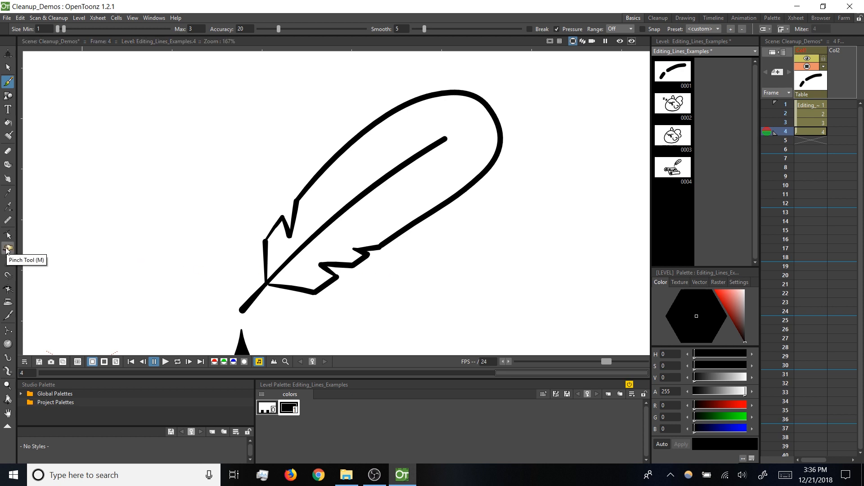